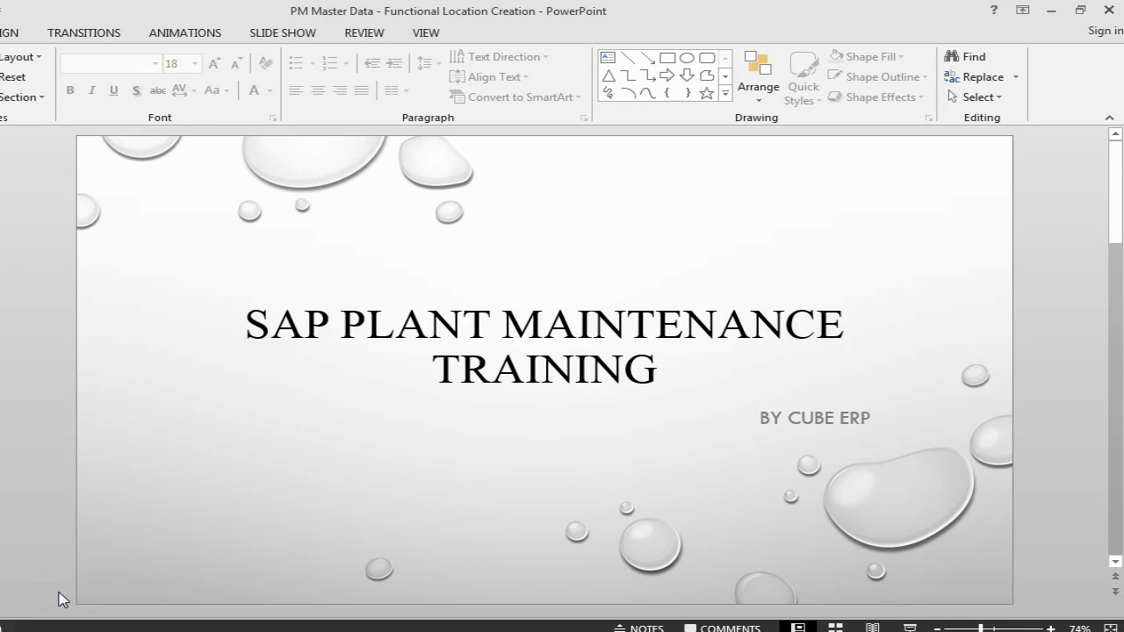
pyautogui.moveTo(137, 584)
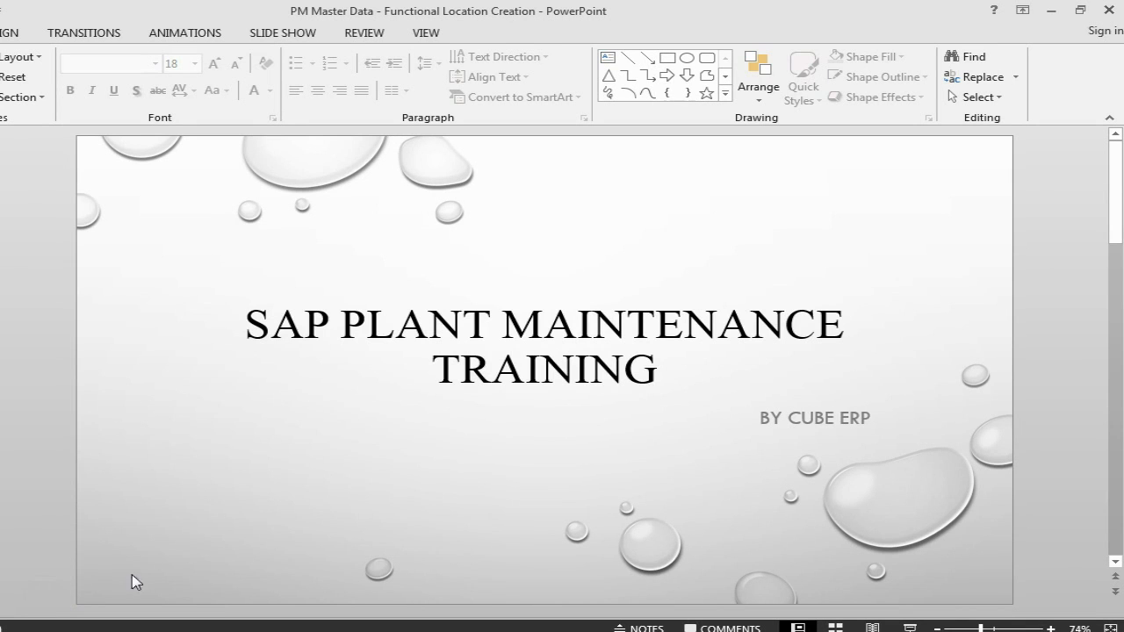
# - Scroll to the Master Data Maintenance slide and select the word Functional in the location path
pyautogui.scroll(-3)
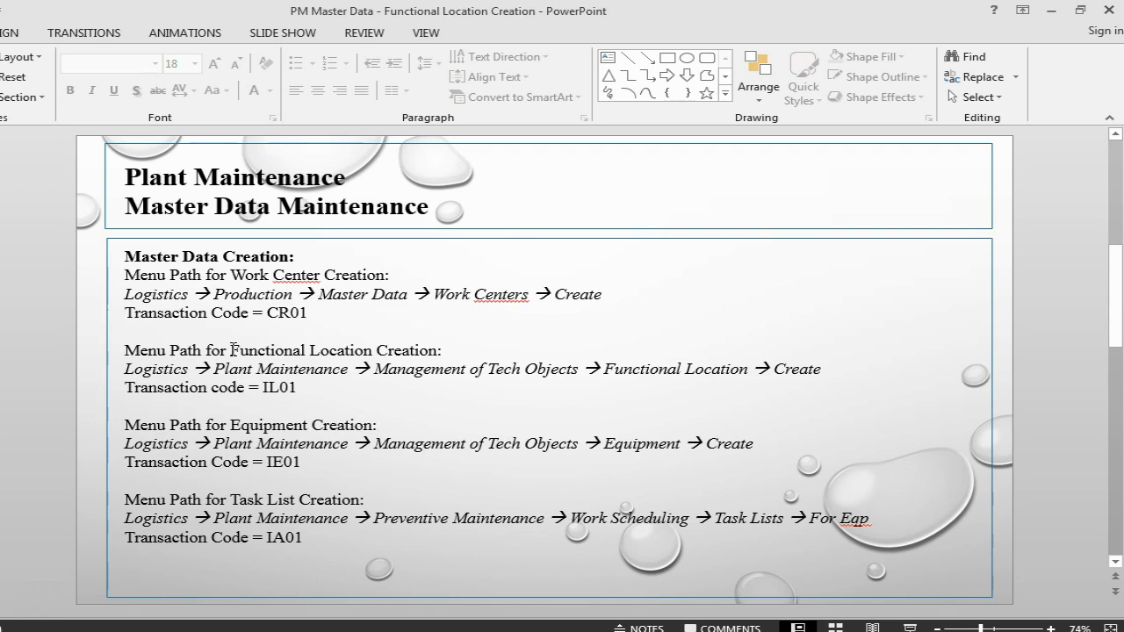
pyautogui.doubleClick(265, 349)
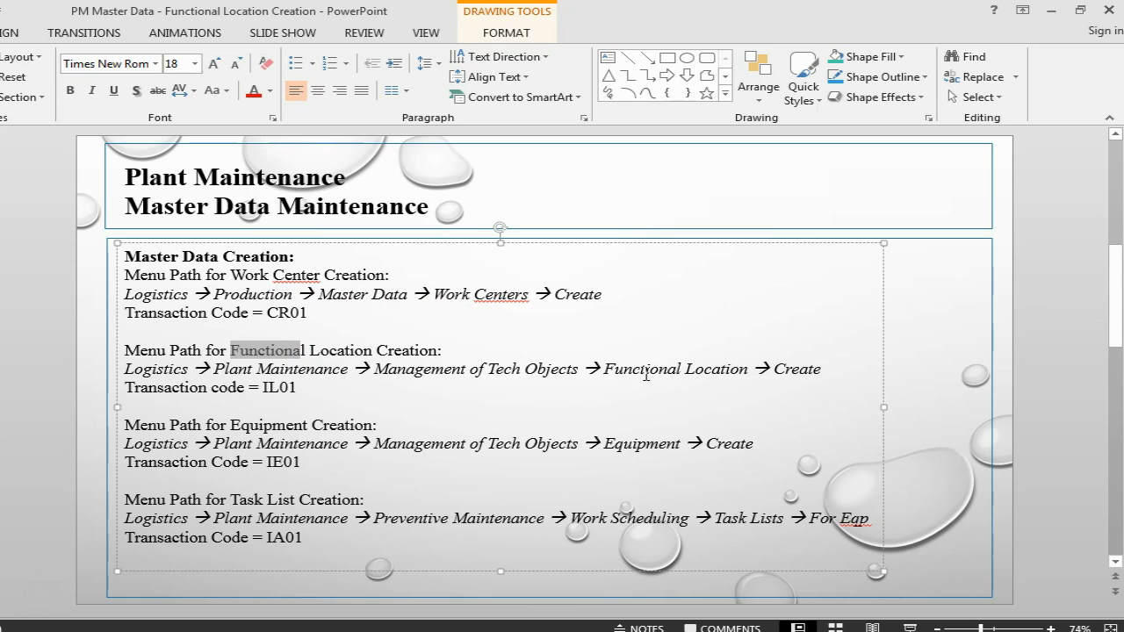
pyautogui.moveTo(291, 393)
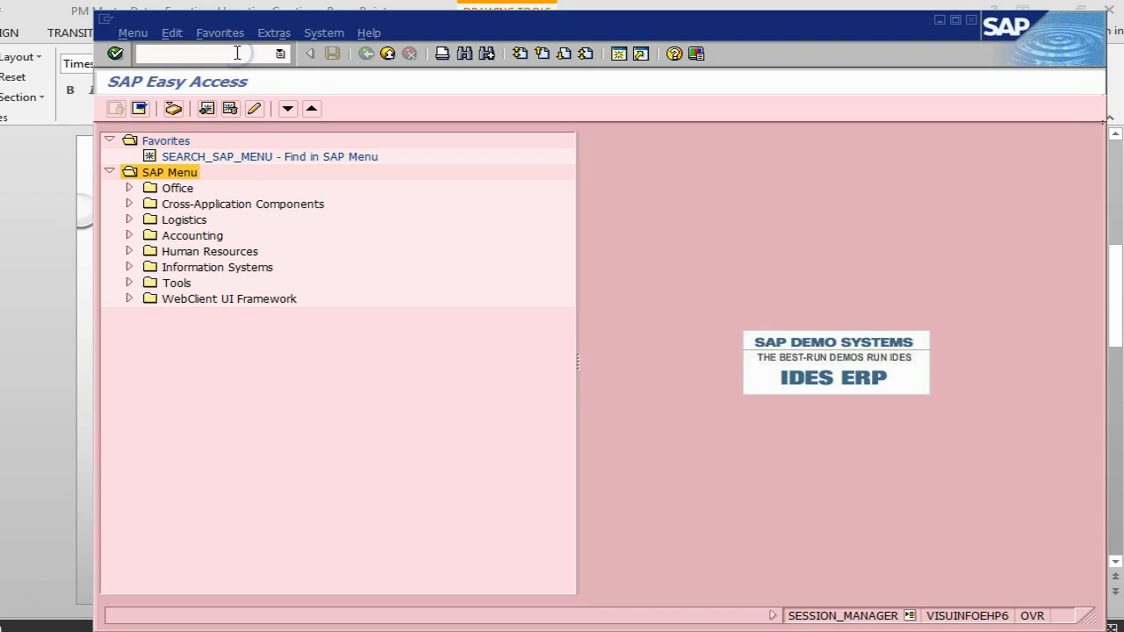
# - Start transaction IL01 and enter functional location label 2840-PRD-PM-02 from the suggestions
pyautogui.write('il')
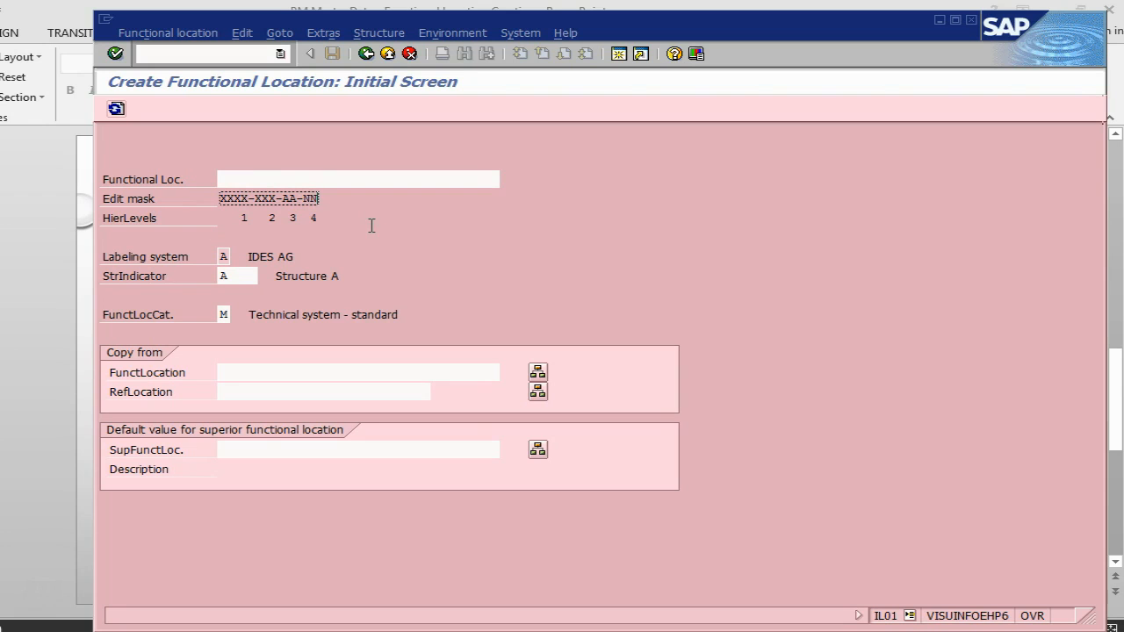
pyautogui.moveTo(327, 218)
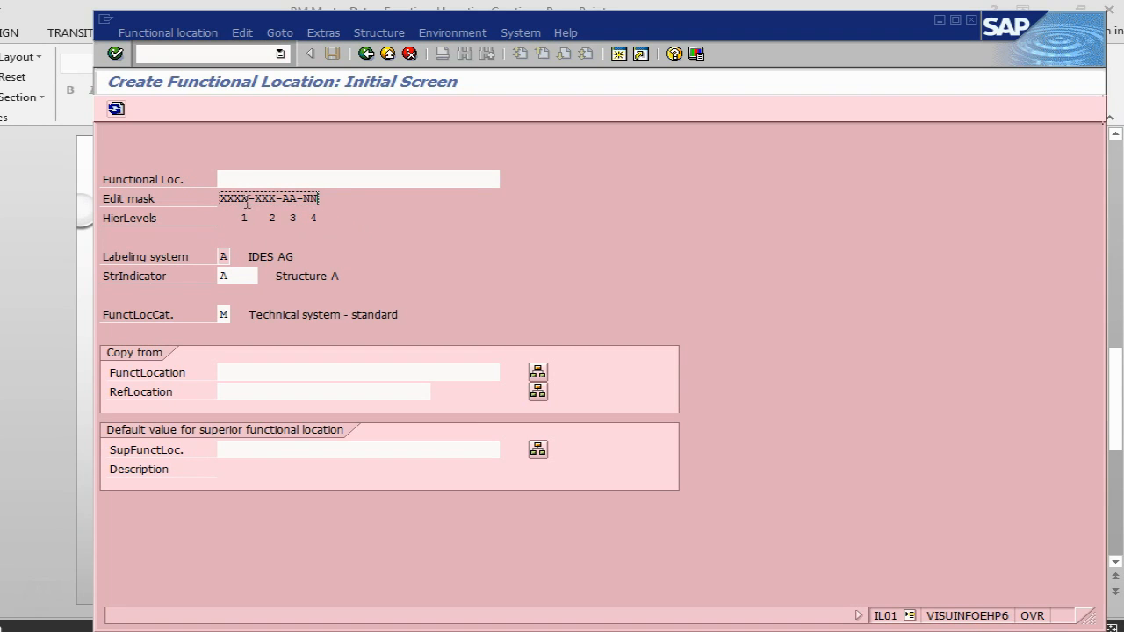
pyautogui.click(358, 180)
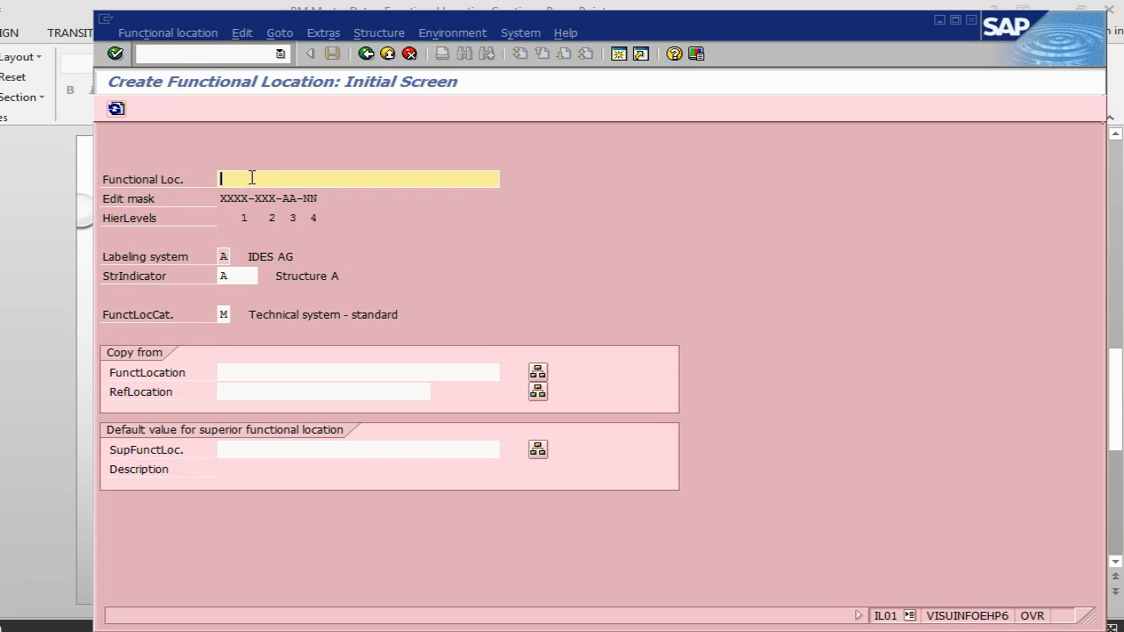
pyautogui.write('2840')
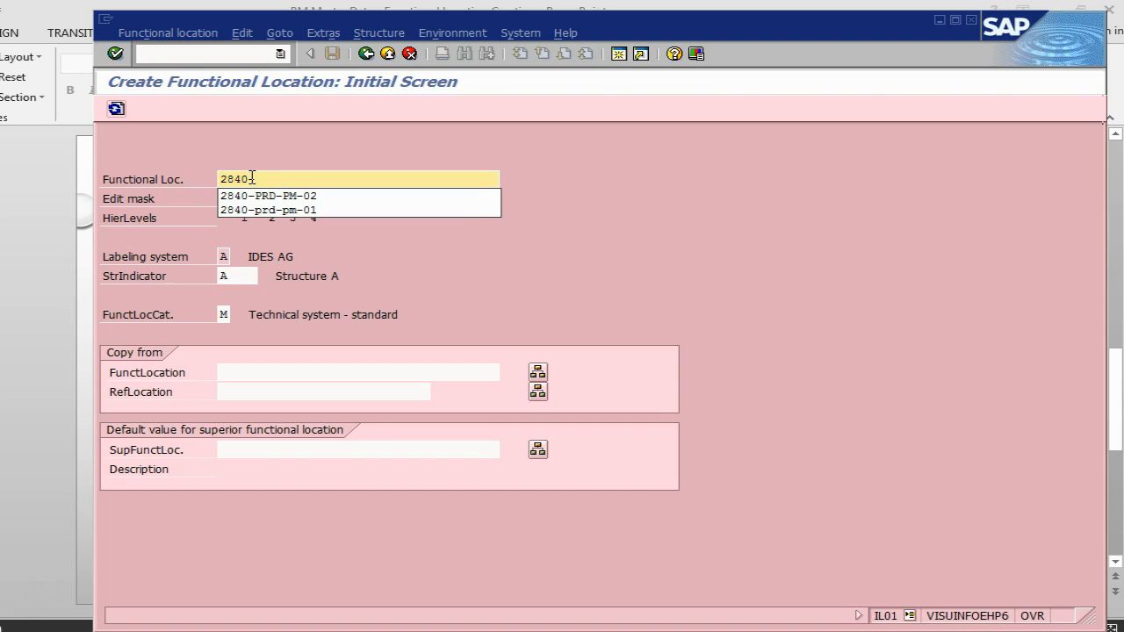
pyautogui.write('-PRD')
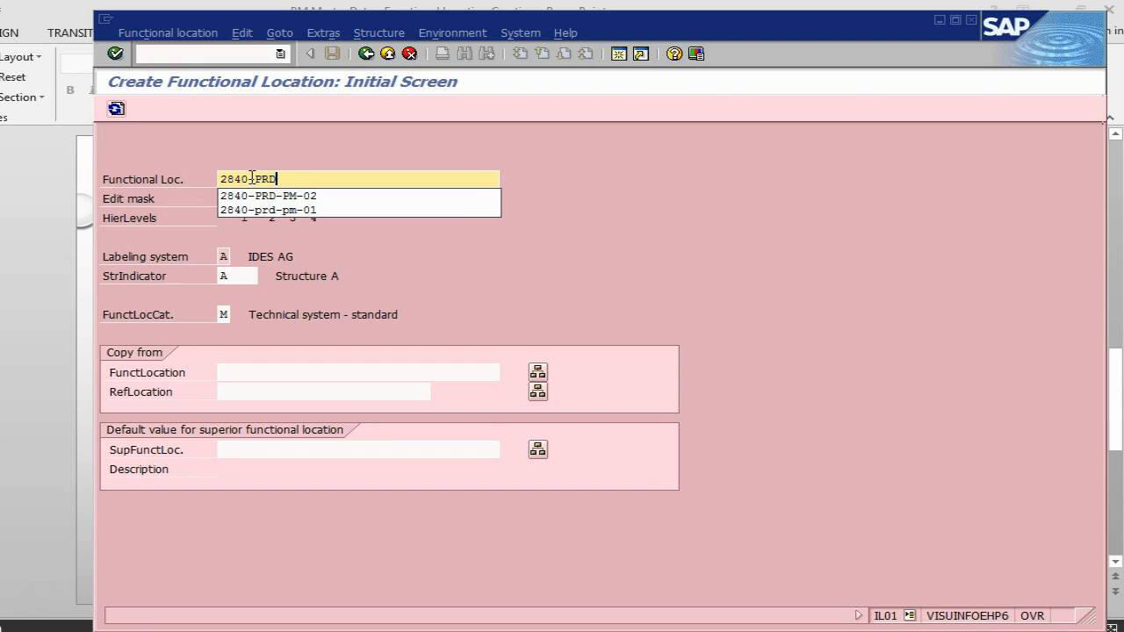
pyautogui.write('-PM')
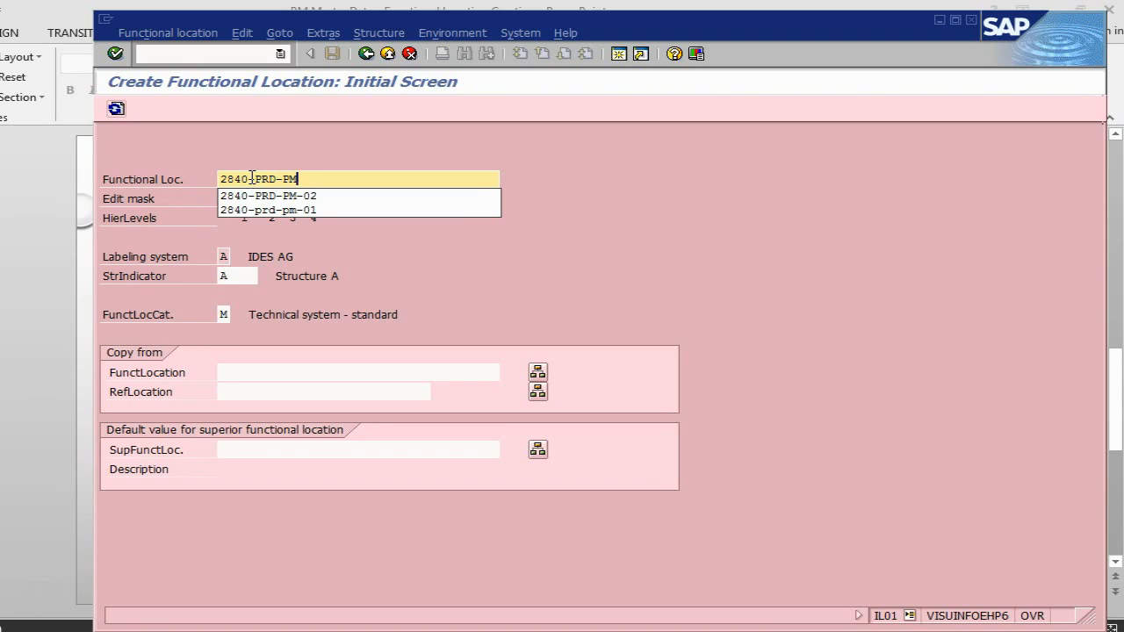
pyautogui.write('0')
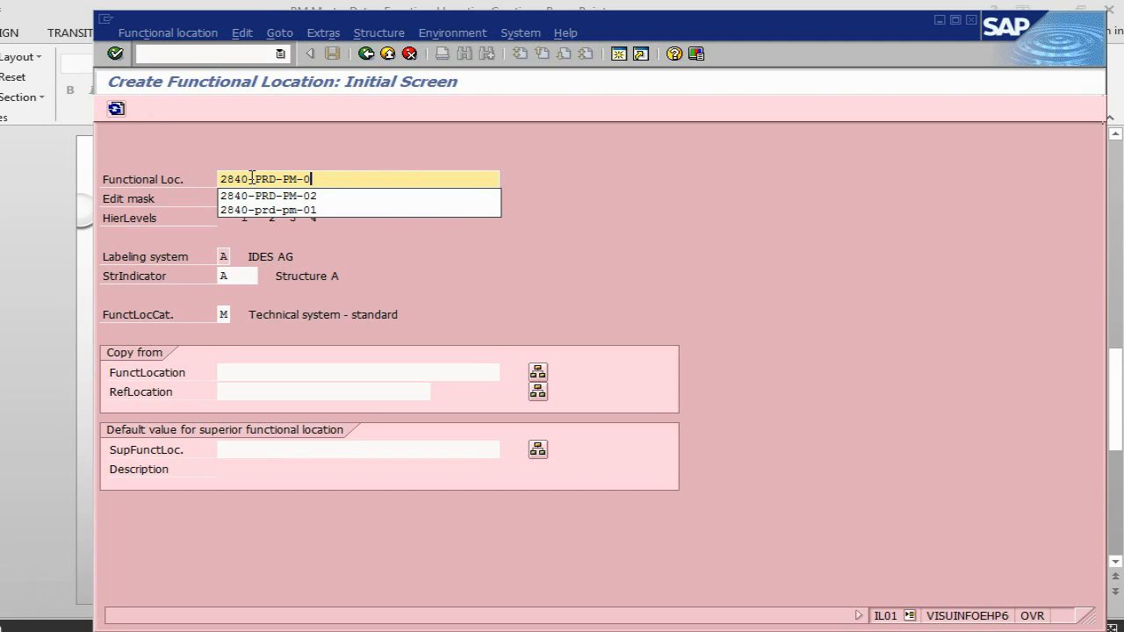
pyautogui.click(267, 195)
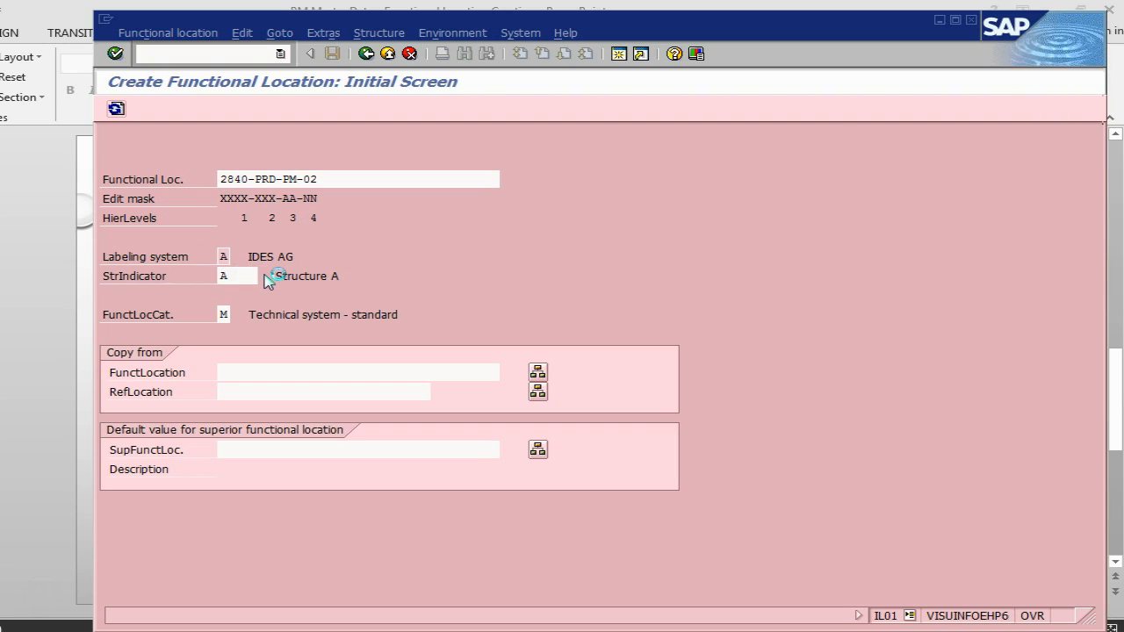
# - Show the F4 value help for StrIndicator listing 61 structure indicators
pyautogui.click(274, 275)
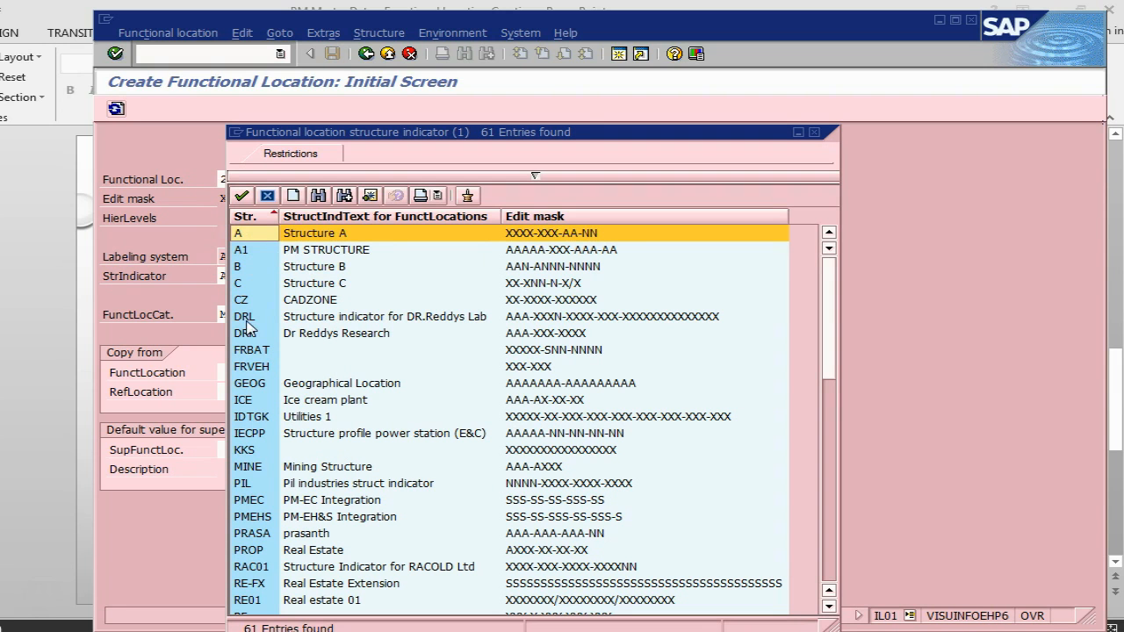
pyautogui.moveTo(548, 449)
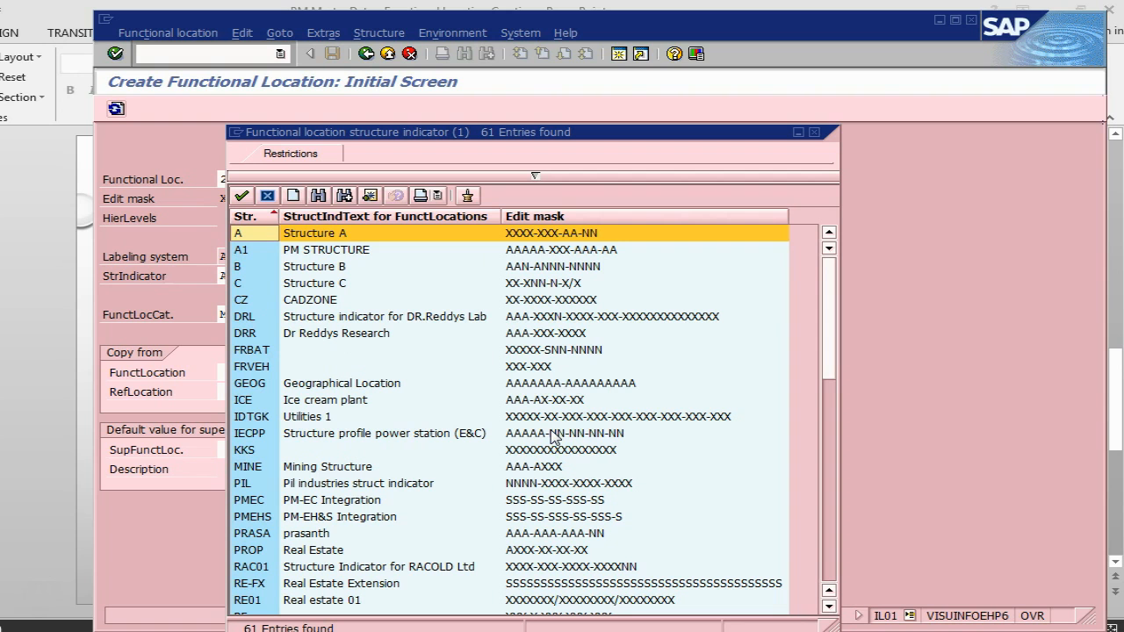
pyautogui.moveTo(391, 211)
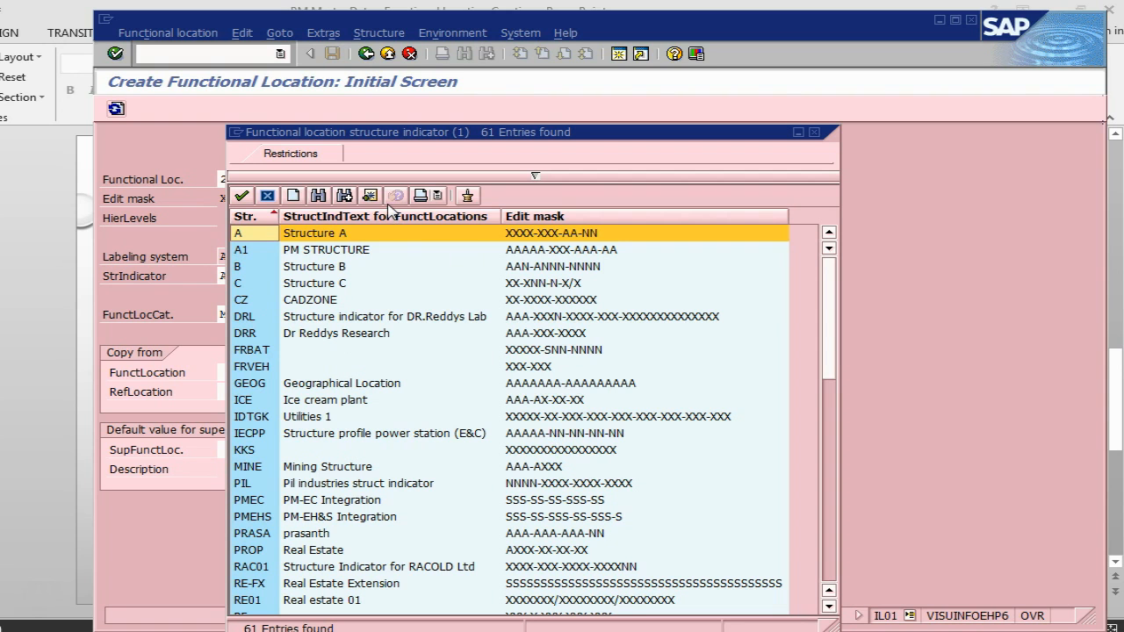
pyautogui.moveTo(368, 196)
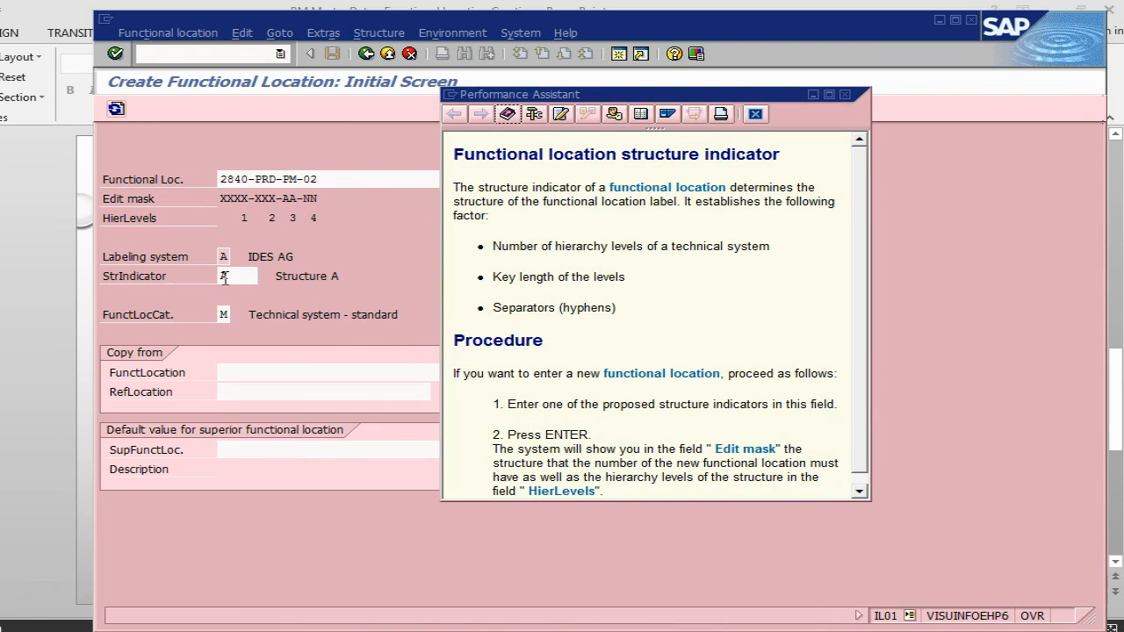
# - From the StrIndicator F1 help, go to Customizing and reach the Choose Customizing Project prompt
pyautogui.click(225, 276)
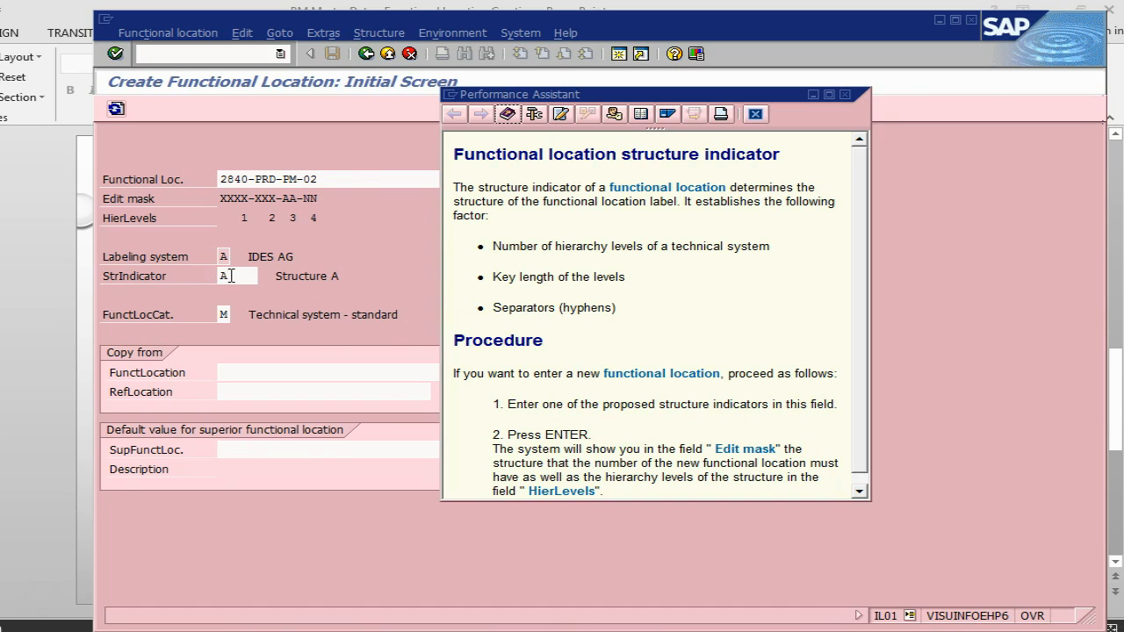
pyautogui.moveTo(606, 214)
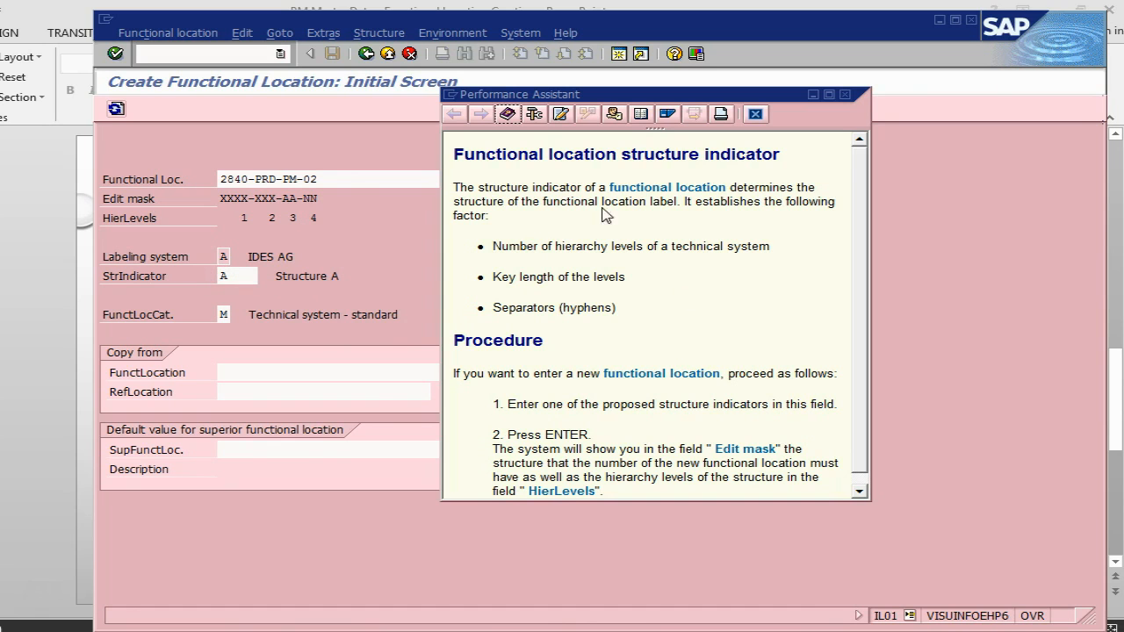
pyautogui.moveTo(799, 329)
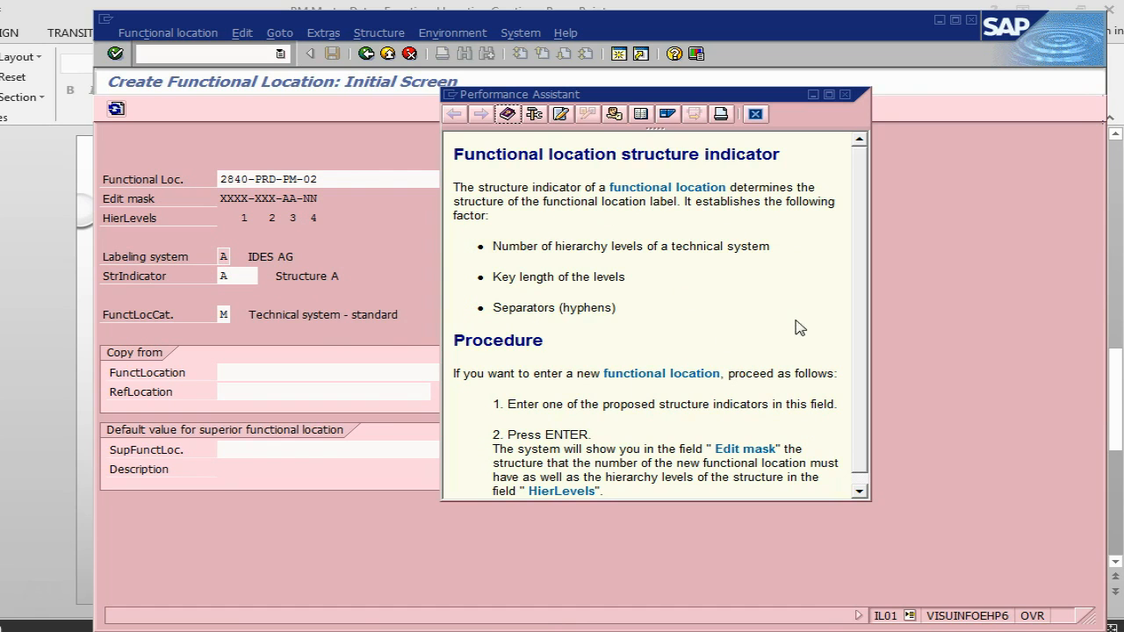
pyautogui.moveTo(613, 114)
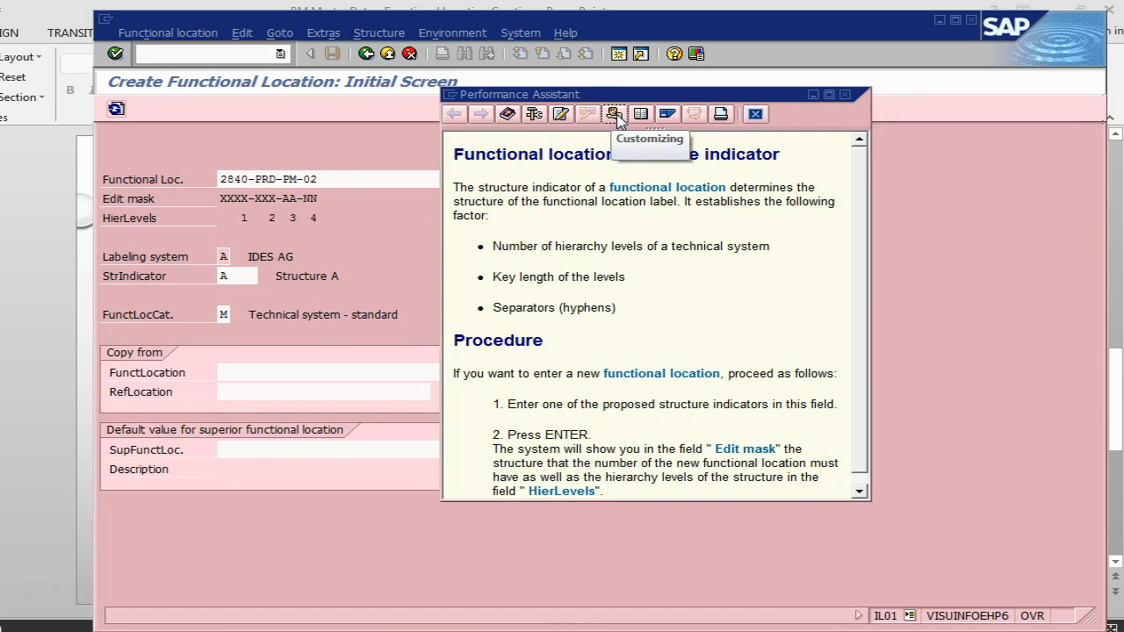
pyautogui.click(613, 114)
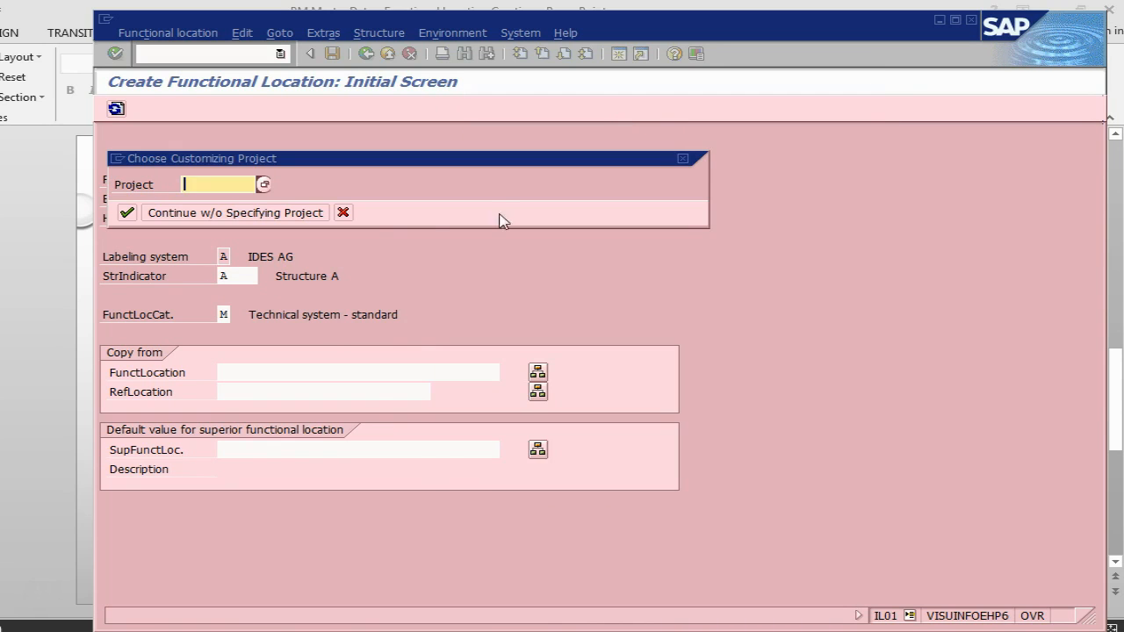
pyautogui.moveTo(236, 212)
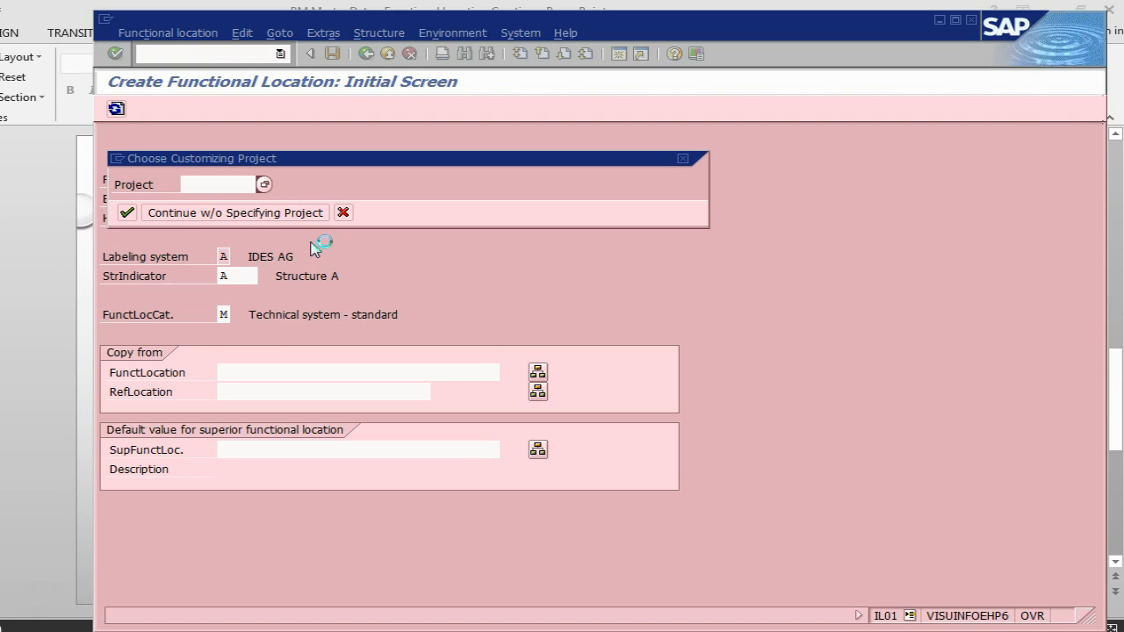
pyautogui.moveTo(221, 296)
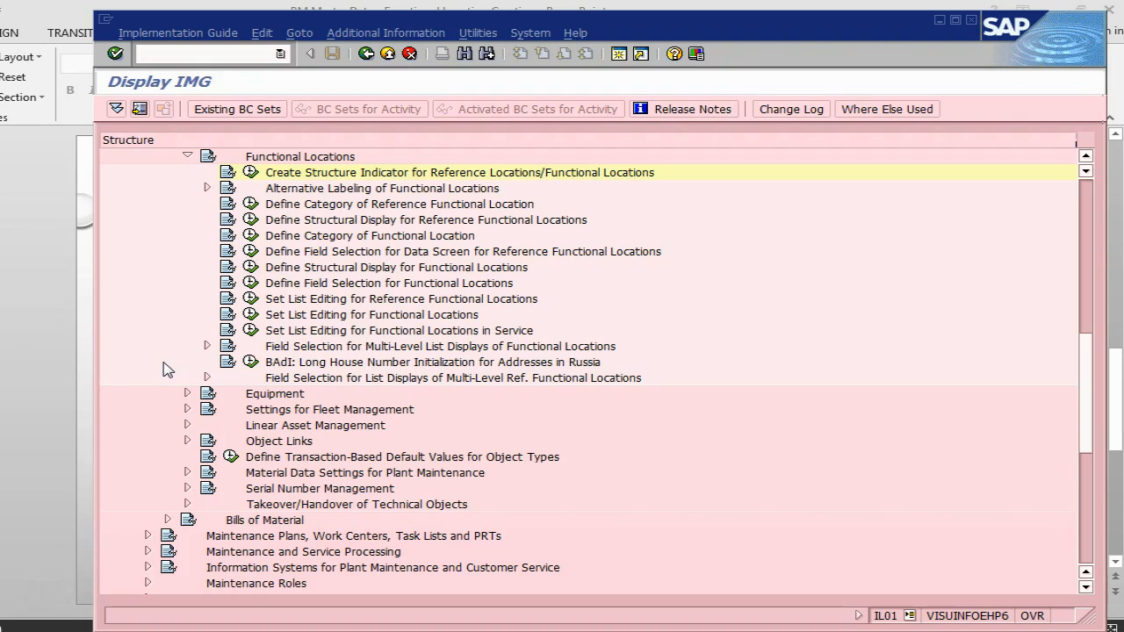
pyautogui.moveTo(326, 199)
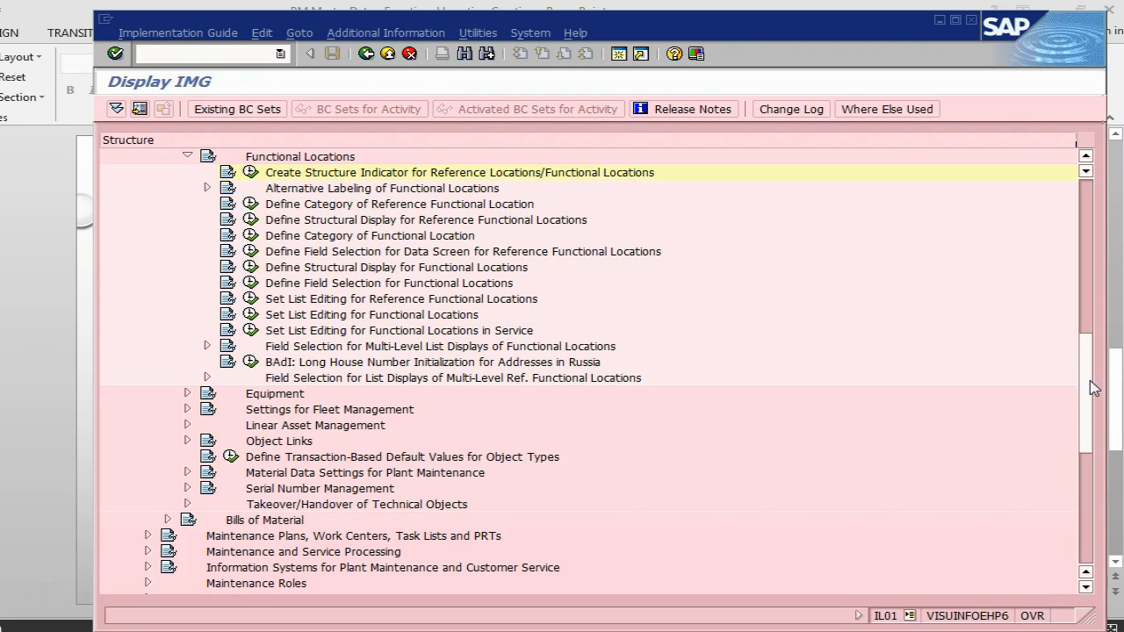
# - In the IMG tree, execute Create Structure Indicator under Functional Locations to view the 61 edit masks
pyautogui.scroll(3)
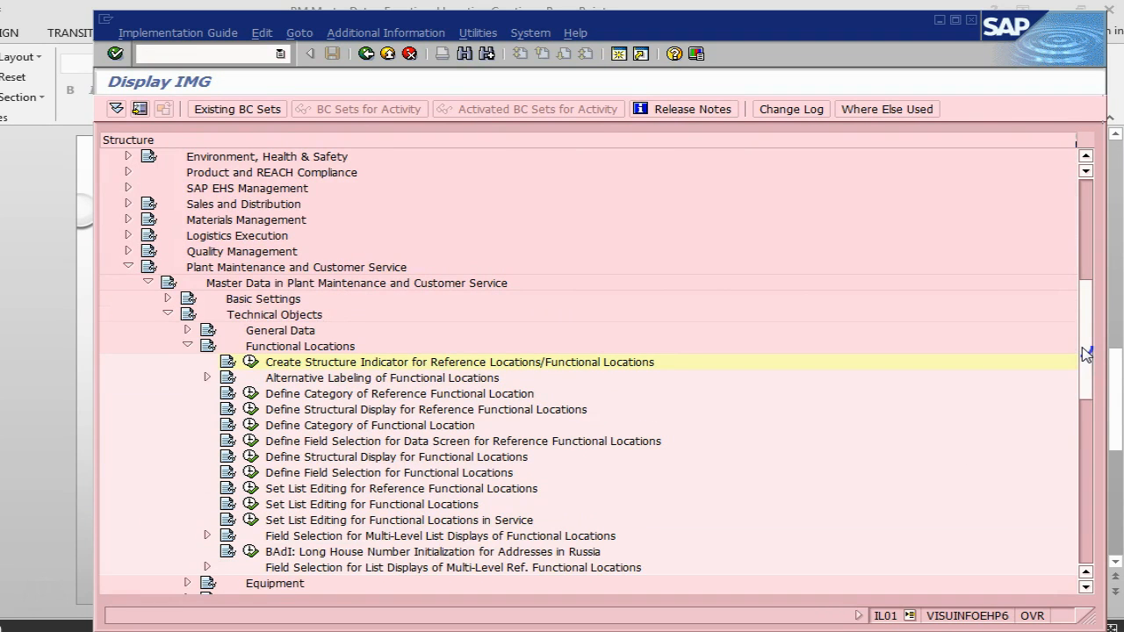
pyautogui.scroll(3)
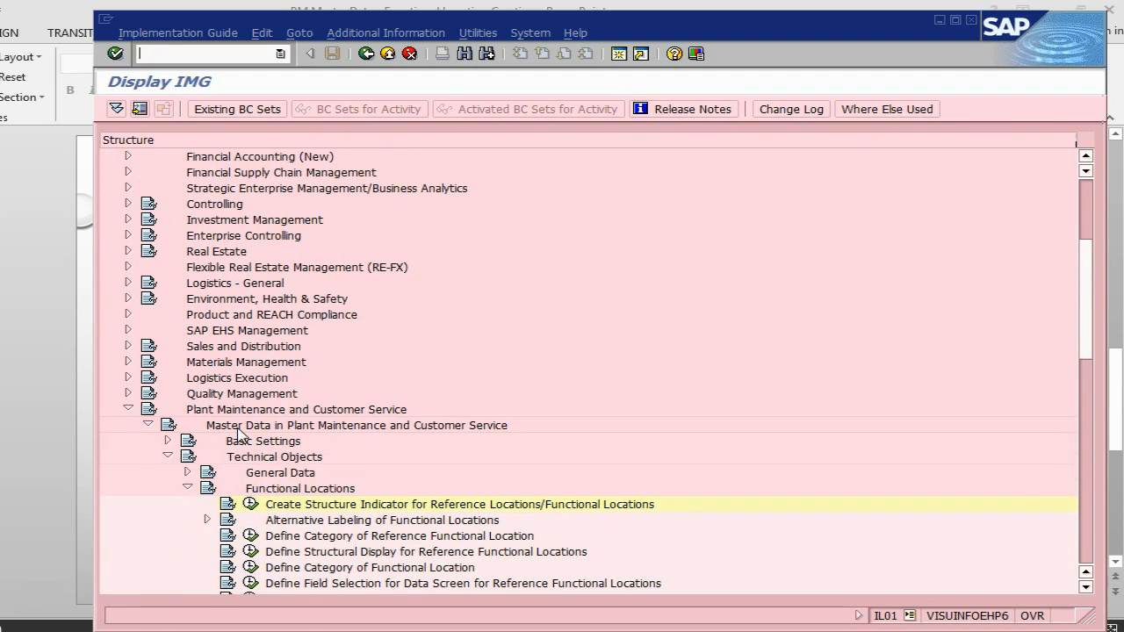
pyautogui.moveTo(244, 464)
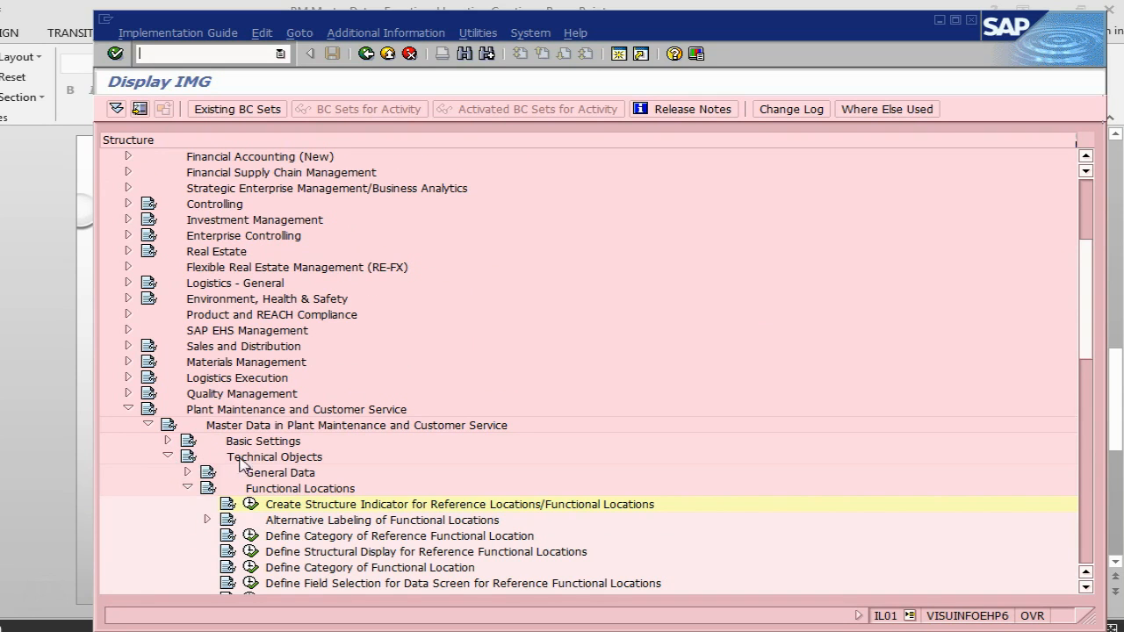
pyautogui.moveTo(267, 499)
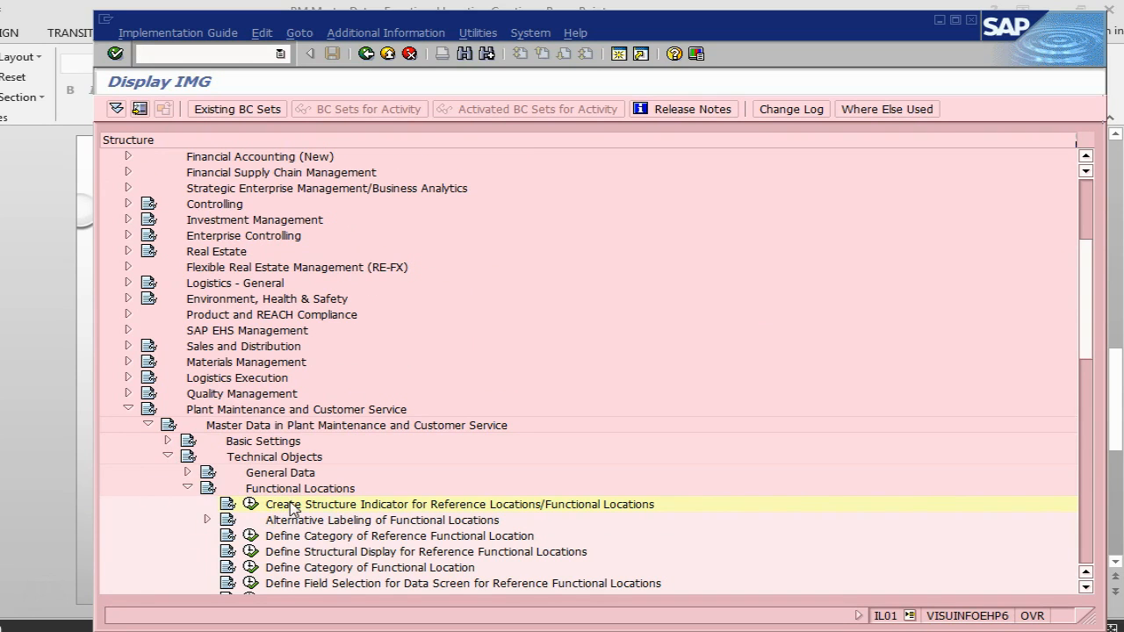
pyautogui.moveTo(369, 518)
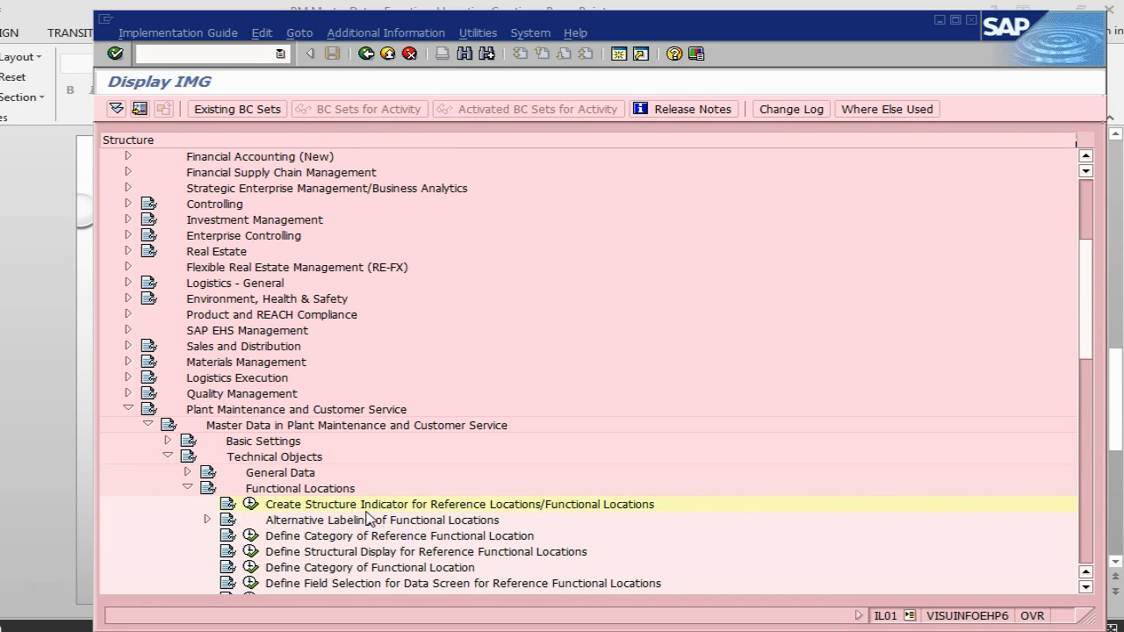
pyautogui.moveTo(255, 509)
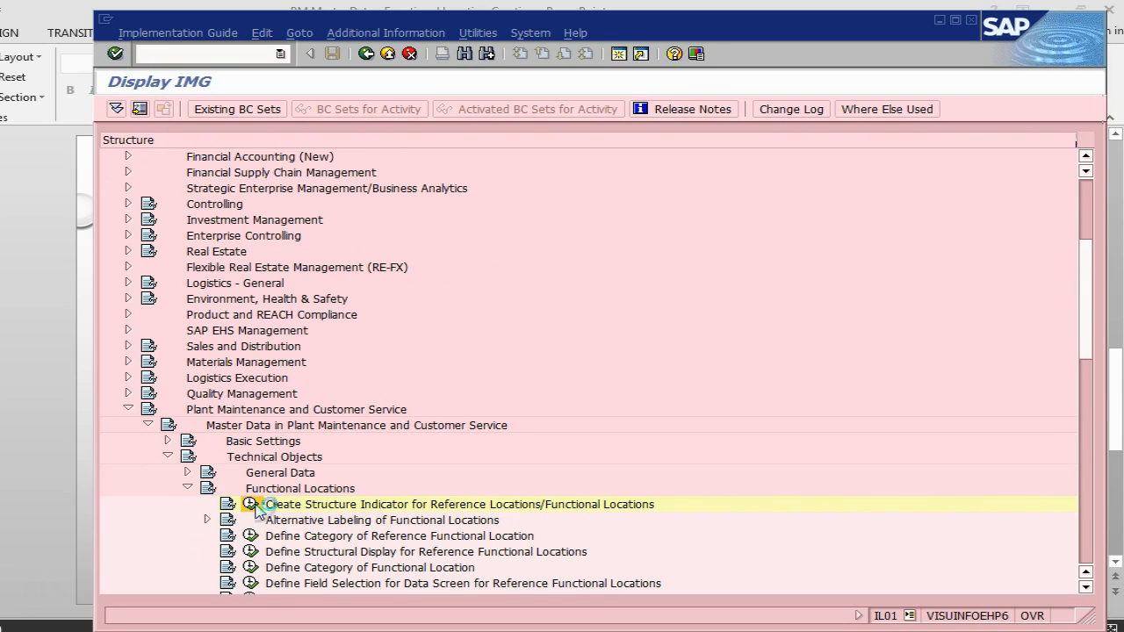
pyautogui.doubleClick(253, 504)
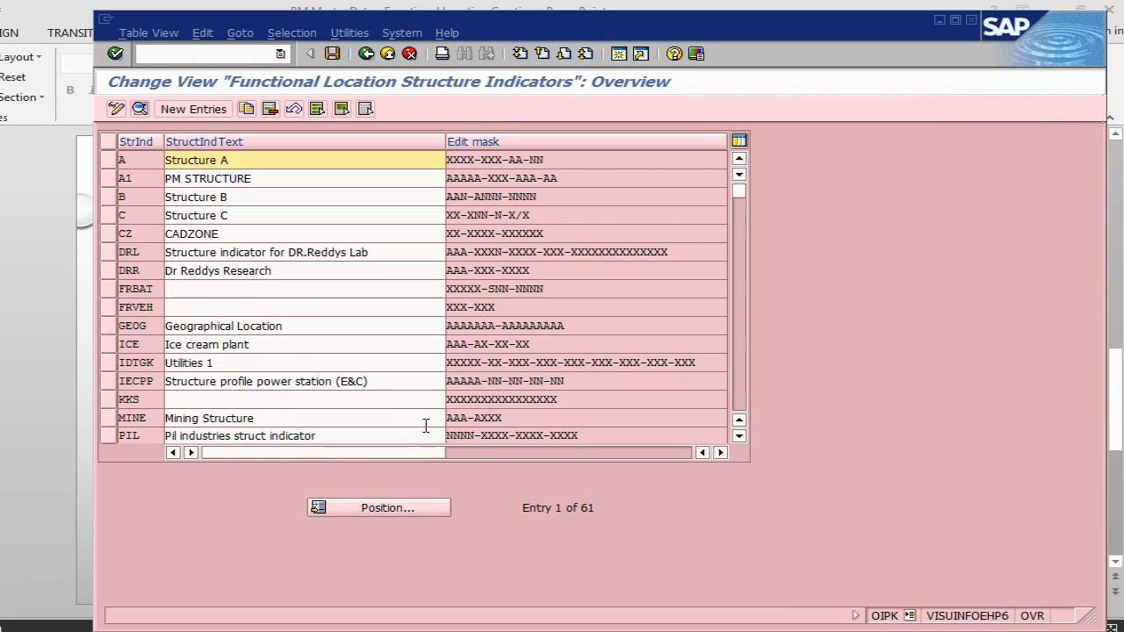
pyautogui.moveTo(319, 215)
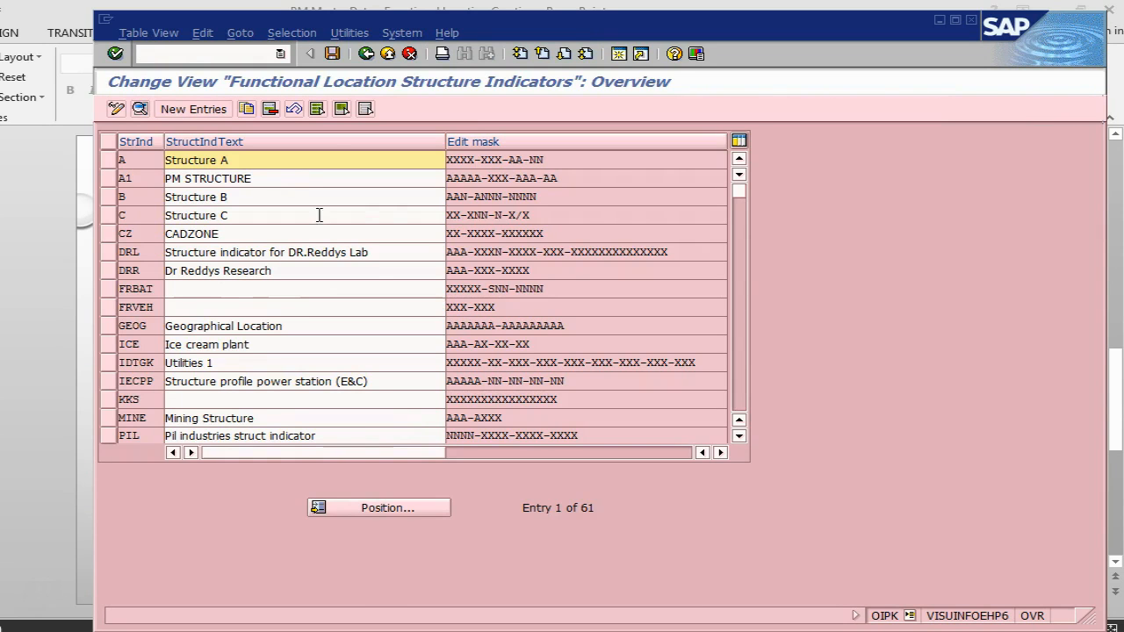
pyautogui.moveTo(182, 119)
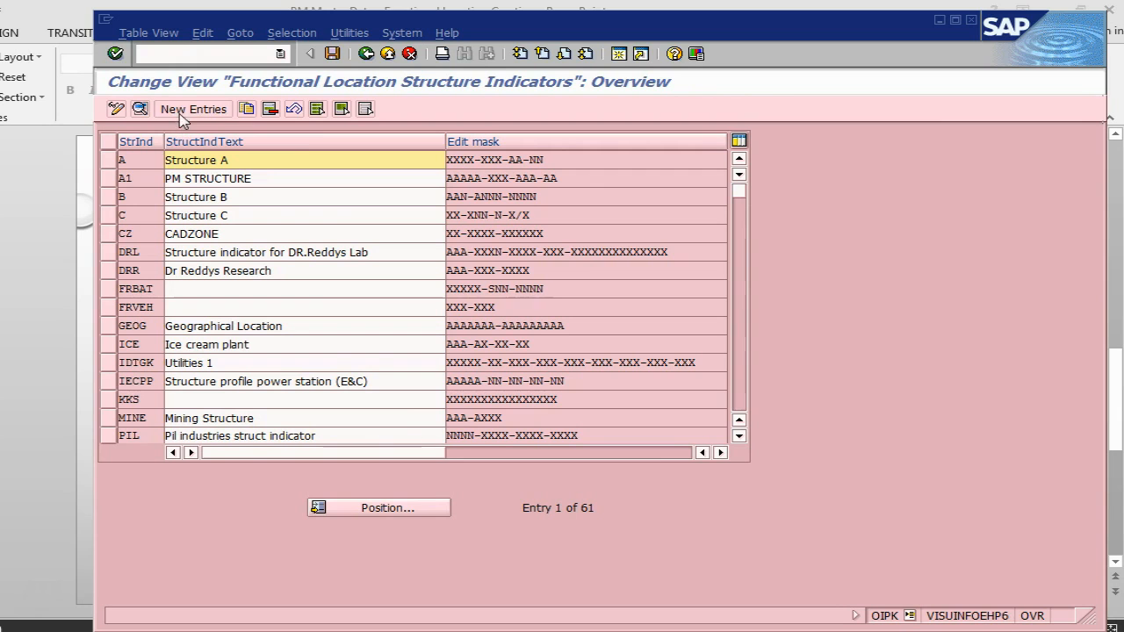
pyautogui.moveTo(193, 108)
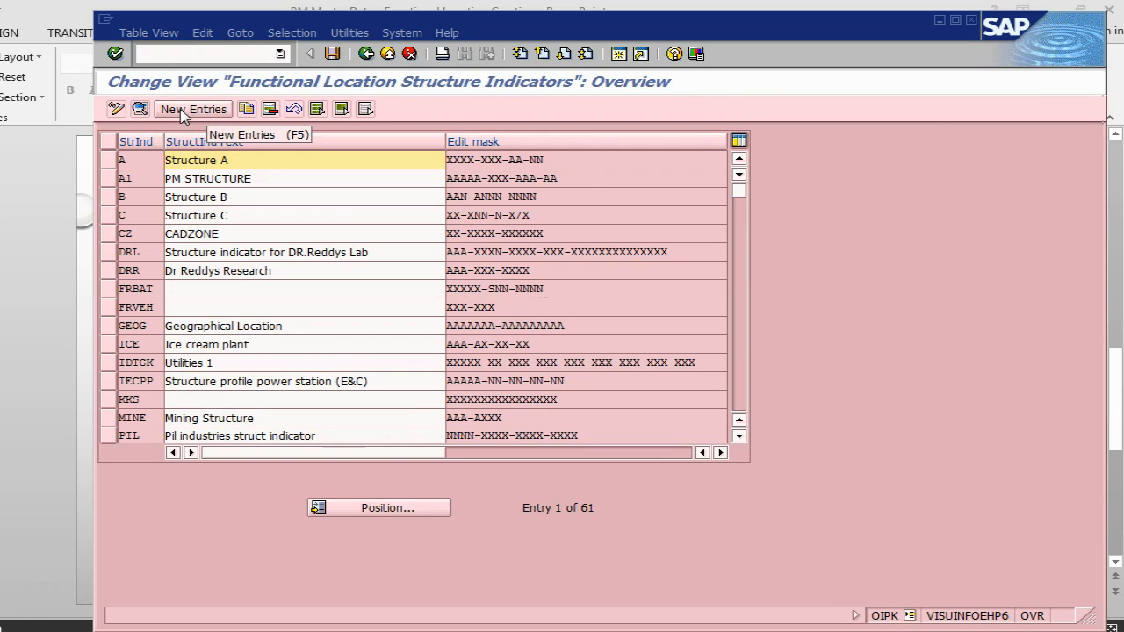
pyautogui.moveTo(365, 53)
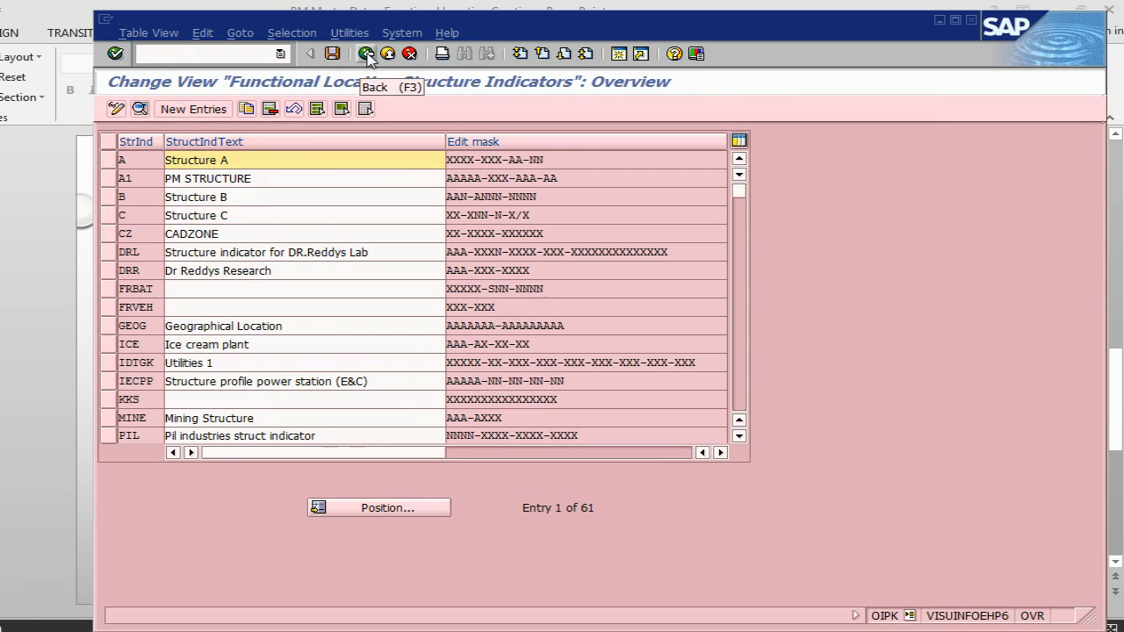
# - Go back with F3 to the Create Functional Location initial screen for 2840-PRD-PM-02
pyautogui.click(365, 52)
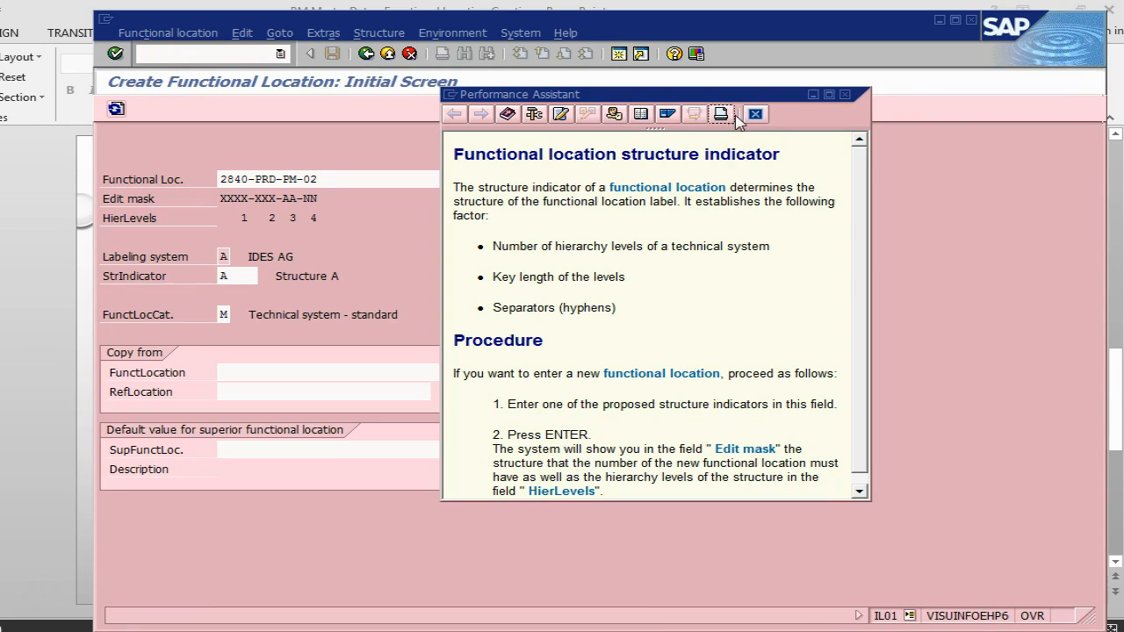
# - Dismiss the help, confirm indicator A and continue to the master data screen
pyautogui.click(753, 114)
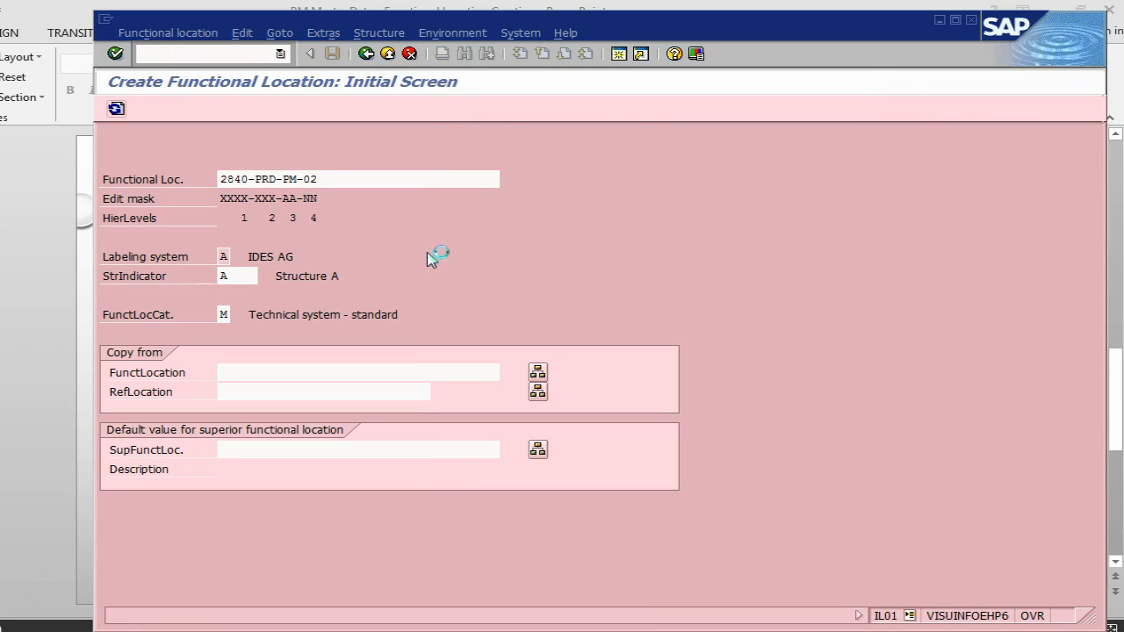
pyautogui.click(237, 276)
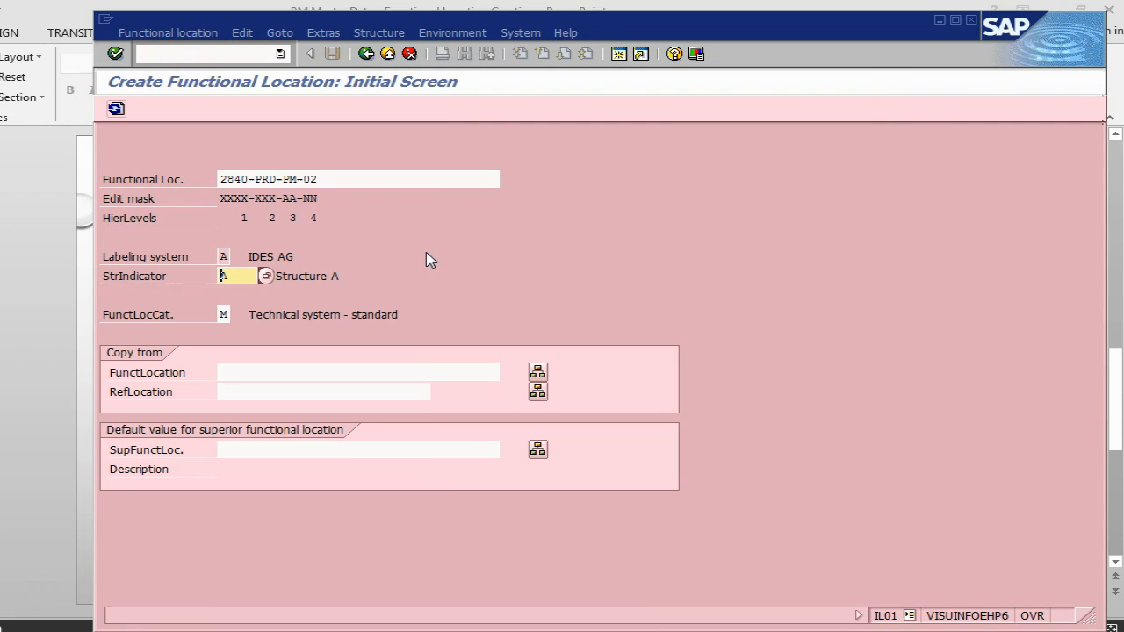
pyautogui.moveTo(302, 344)
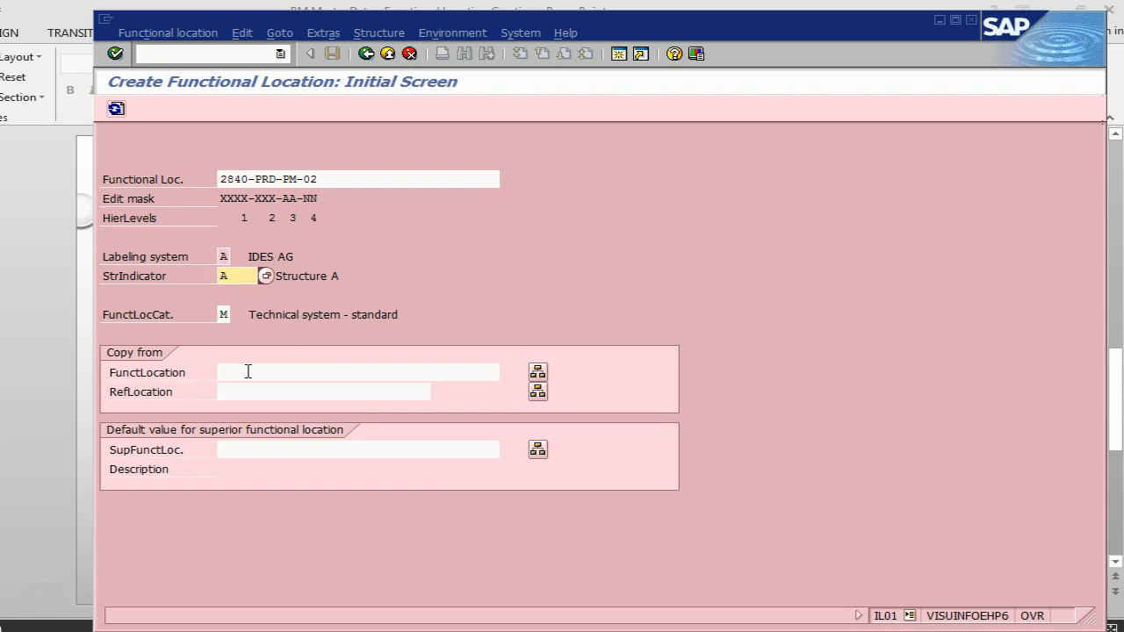
pyautogui.click(358, 373)
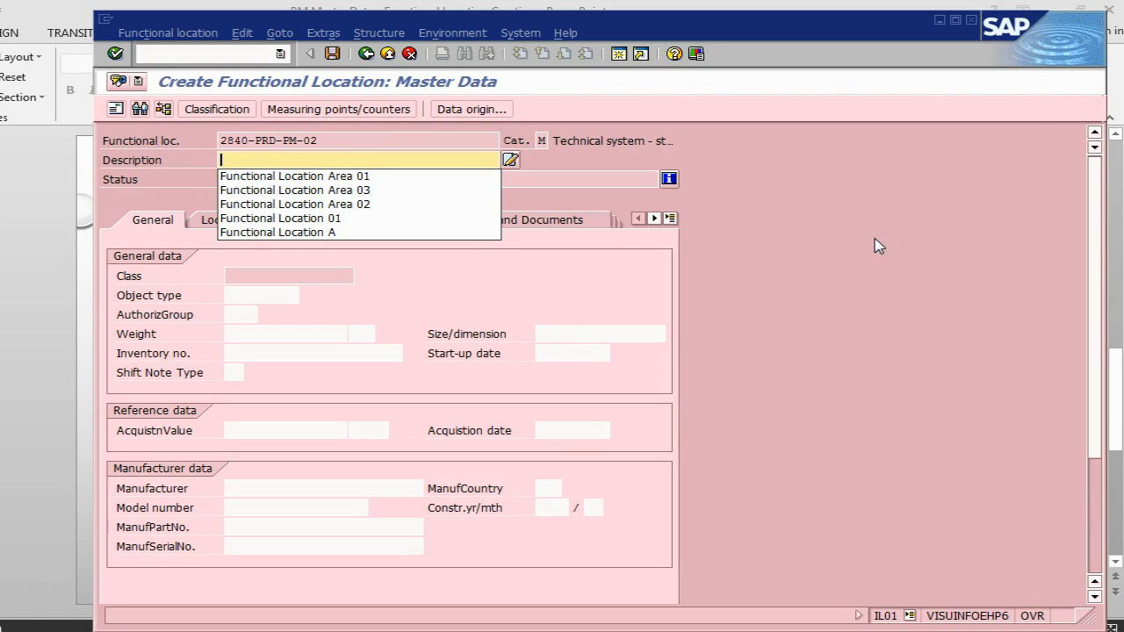
# - Set description 'Functional Location Area 02' and show the 172-entry object type value help
pyautogui.click(295, 204)
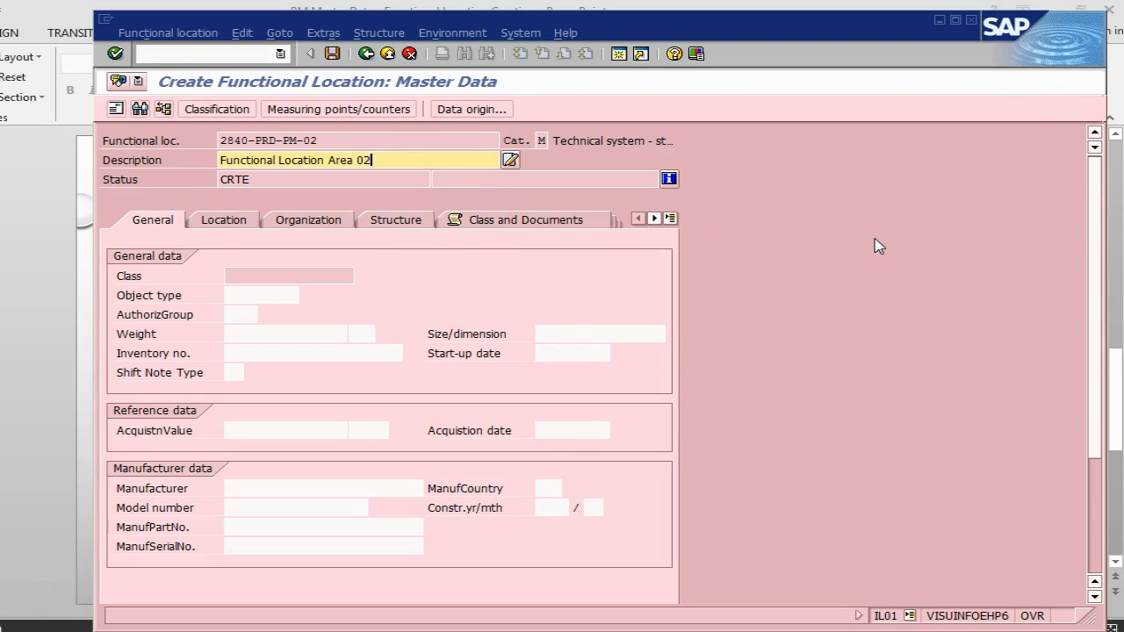
pyautogui.click(260, 295)
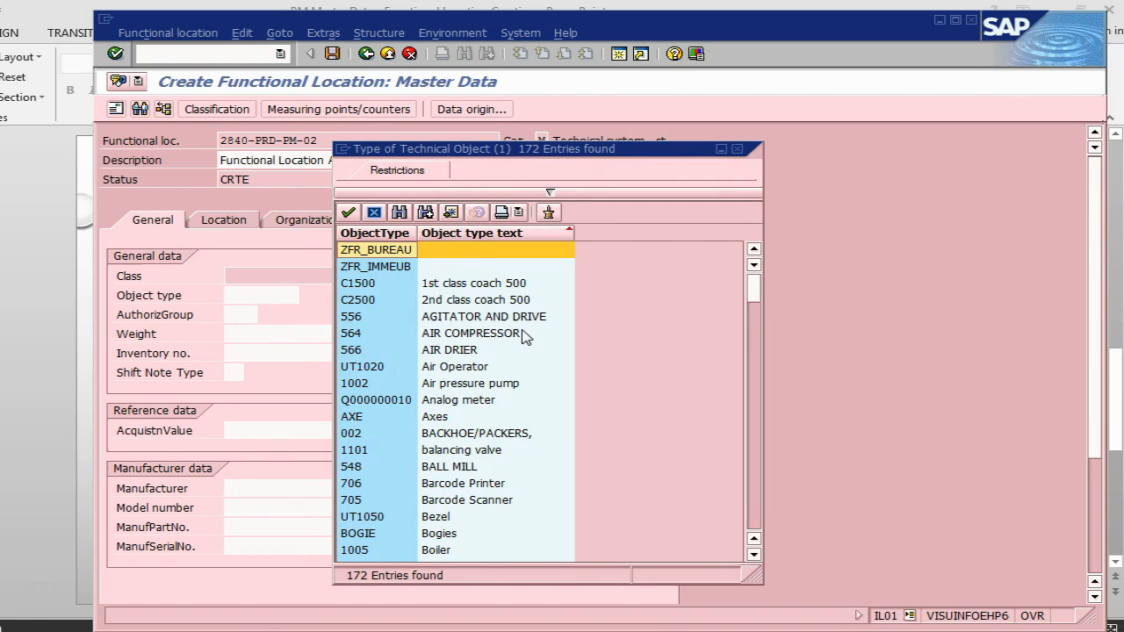
# - Browse the object type list past the Cars entry and cancel it without a selection
pyautogui.scroll(-3)
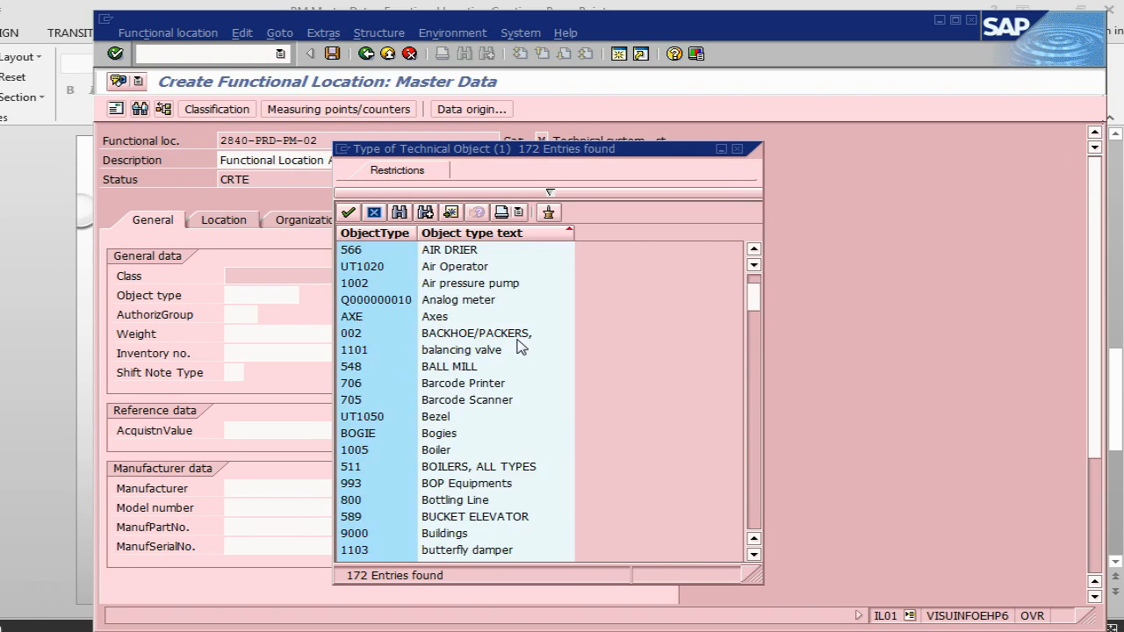
pyautogui.scroll(-3)
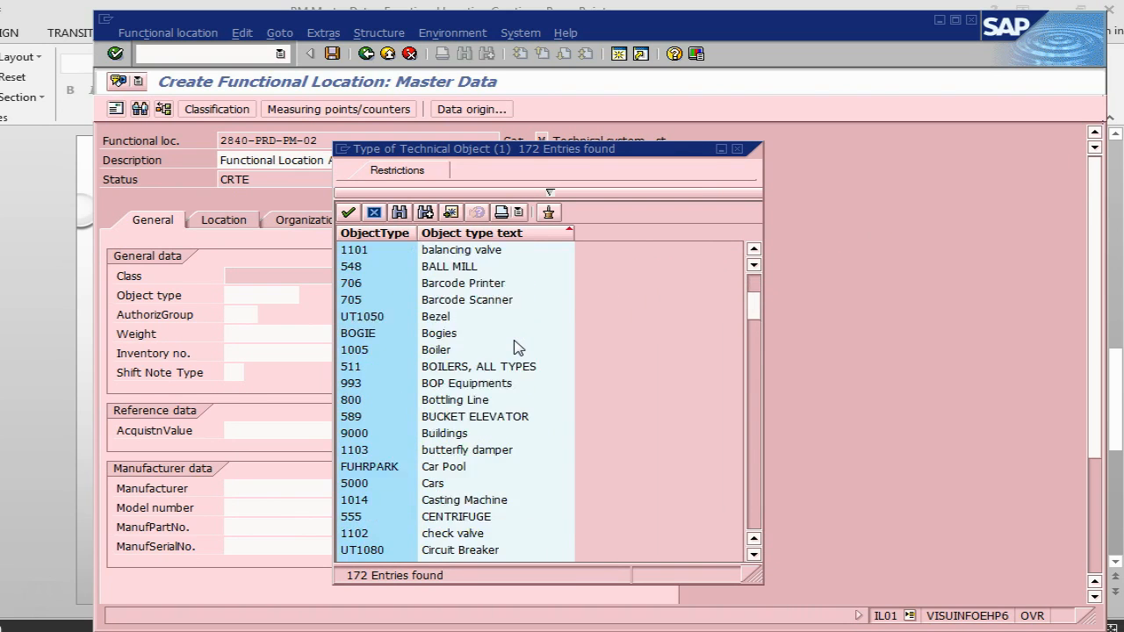
pyautogui.scroll(-3)
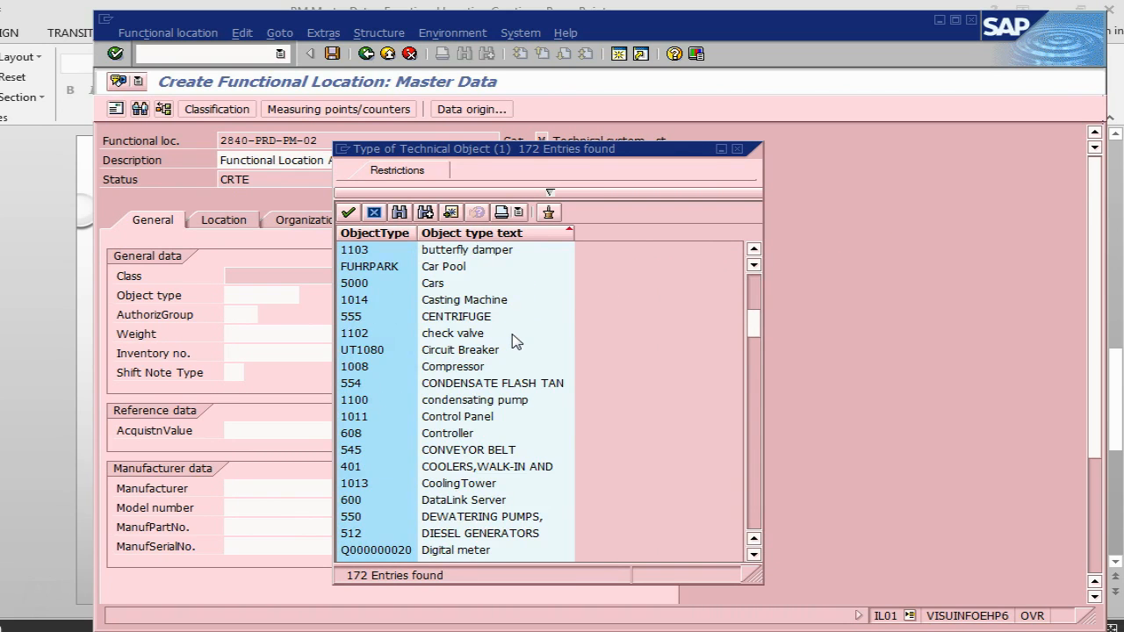
pyautogui.scroll(3)
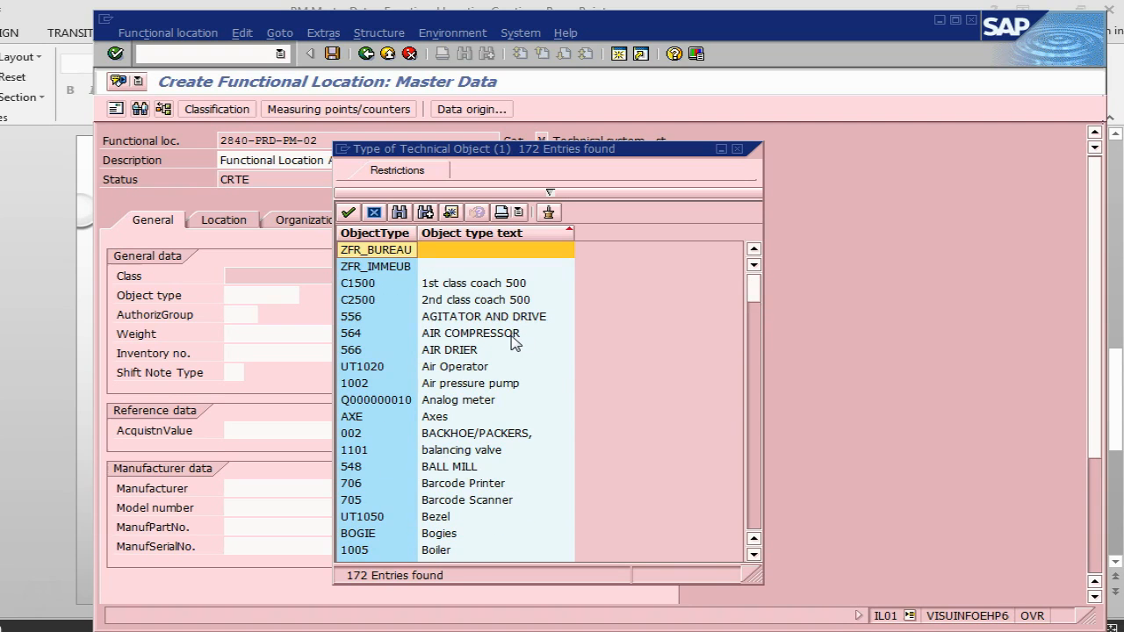
pyautogui.moveTo(518, 414)
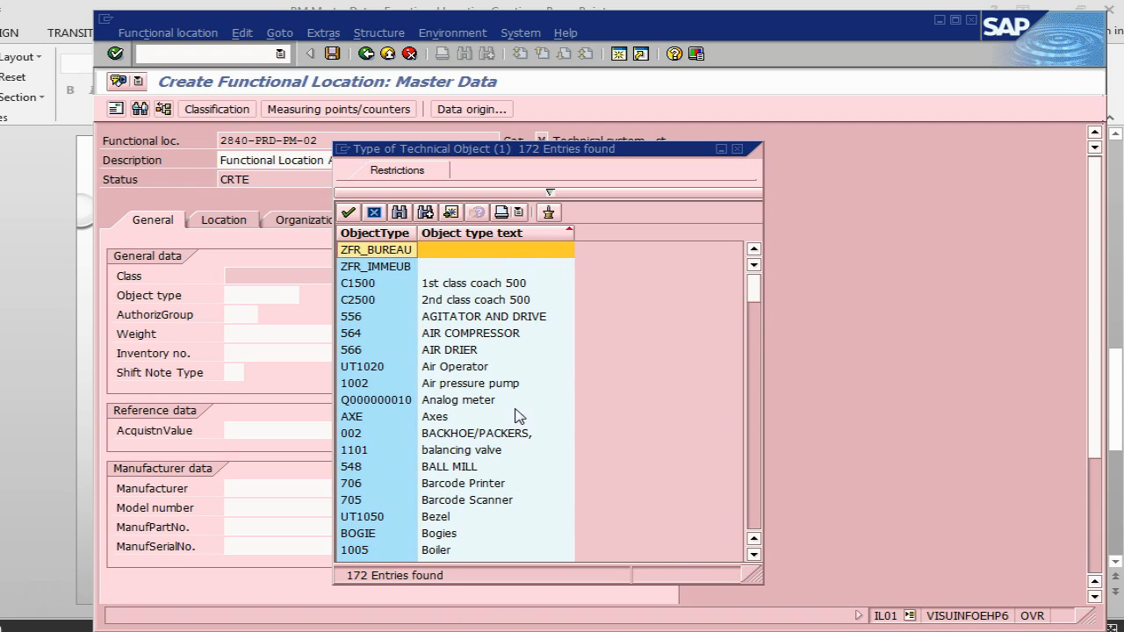
pyautogui.scroll(-3)
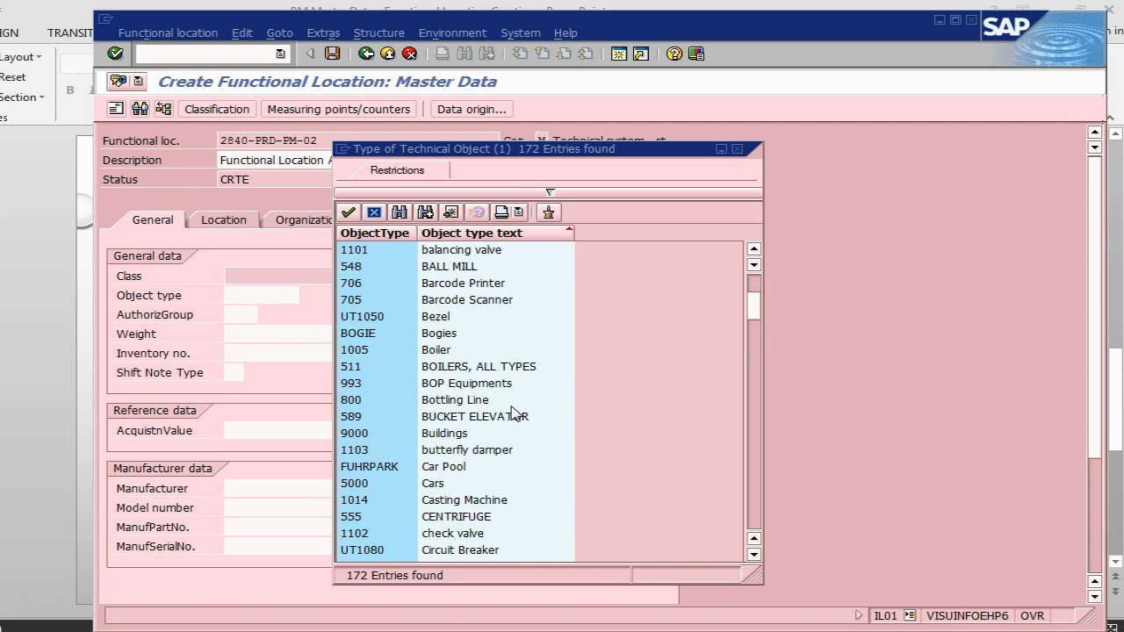
pyautogui.scroll(-3)
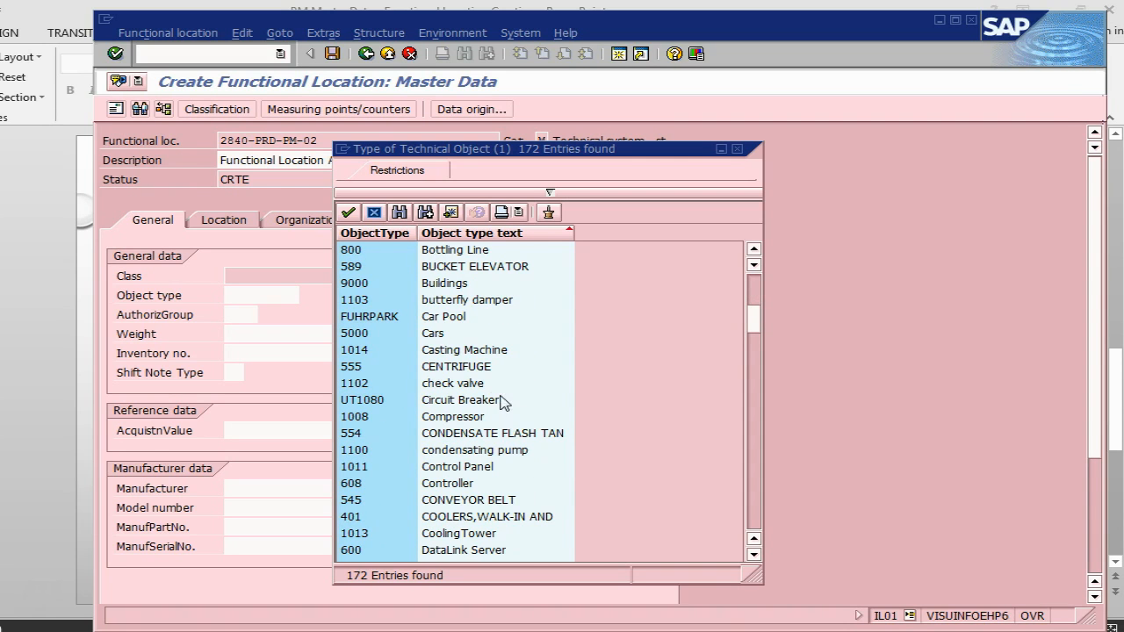
pyautogui.click(432, 334)
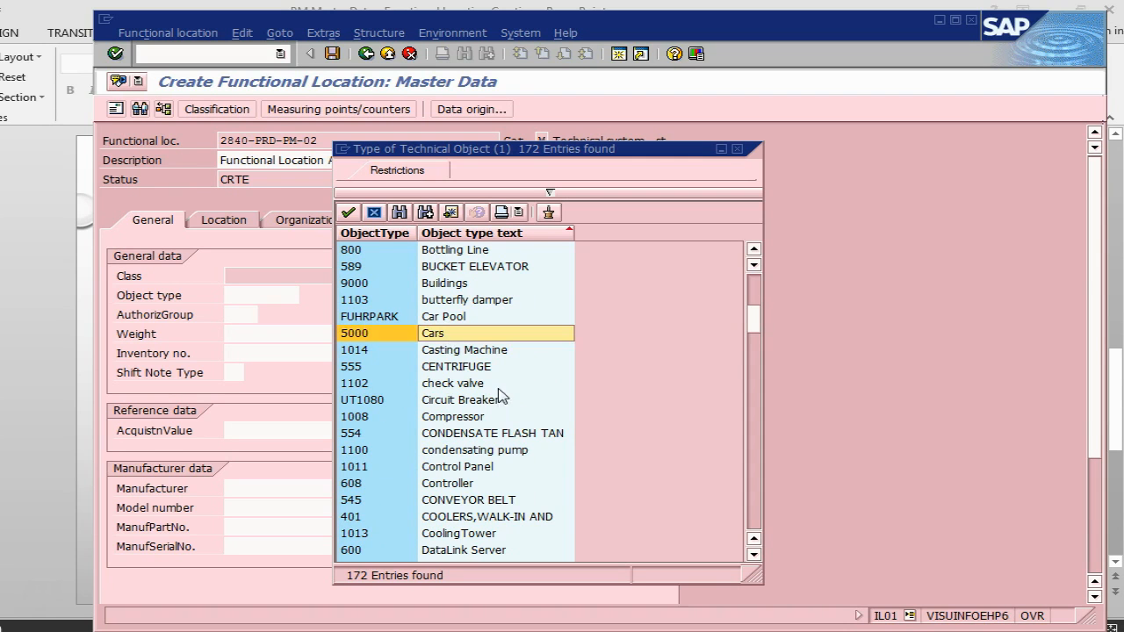
pyautogui.scroll(-3)
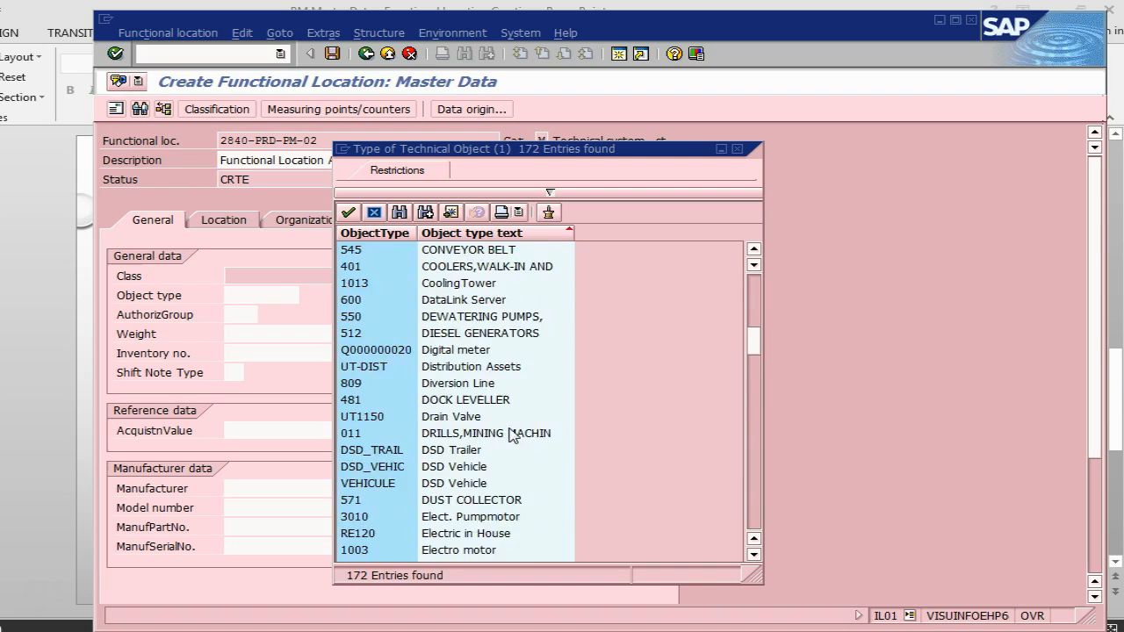
pyautogui.scroll(-3)
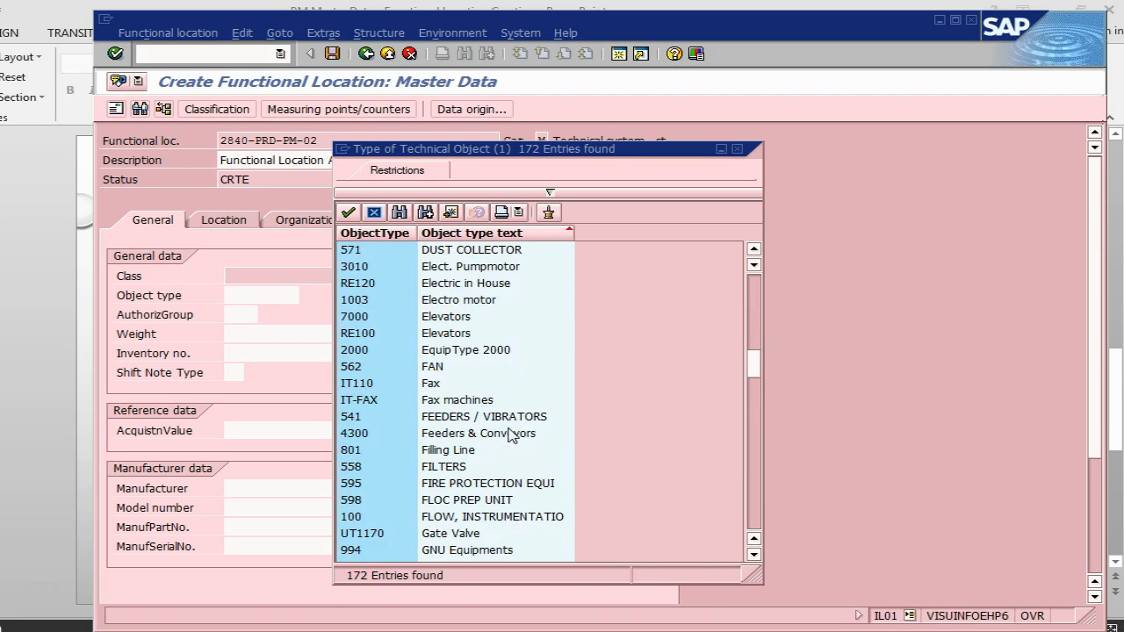
pyautogui.scroll(-3)
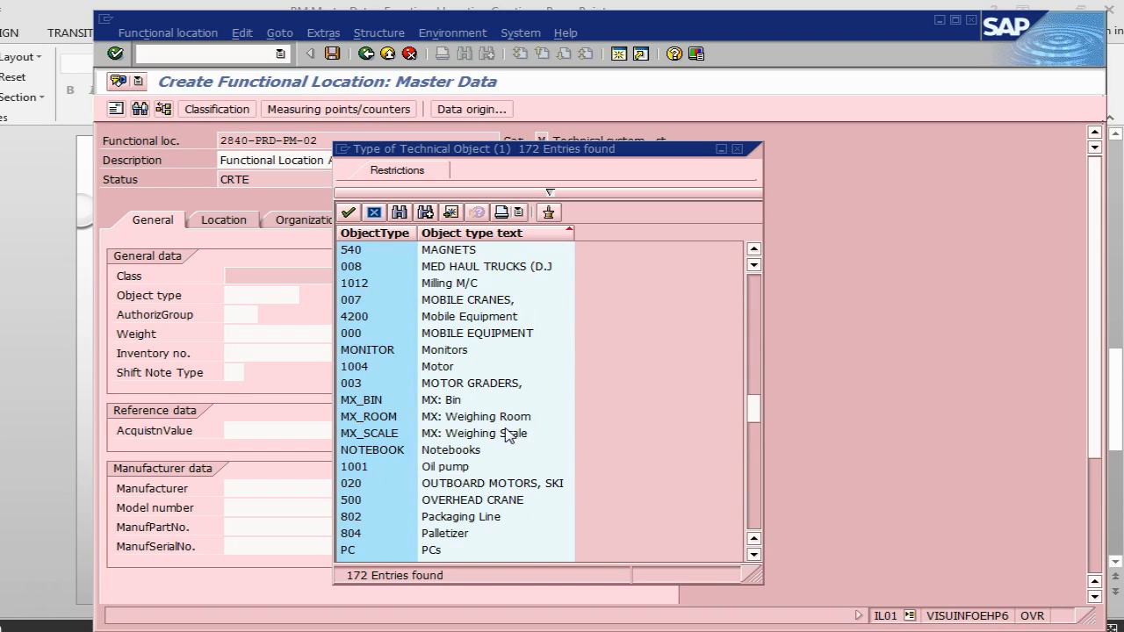
pyautogui.moveTo(501, 429)
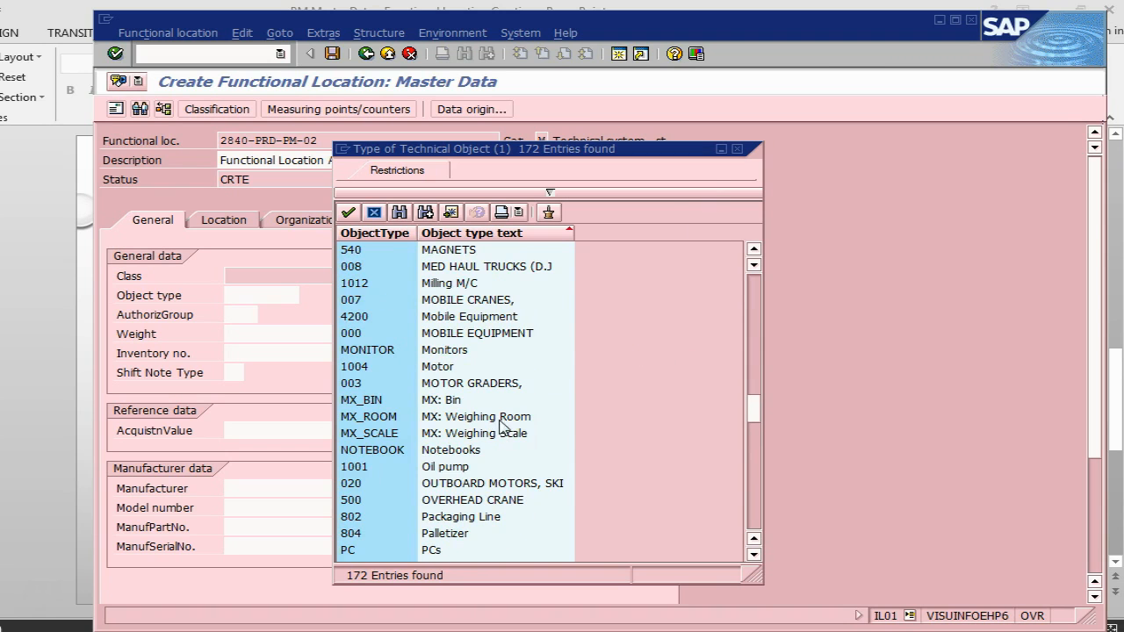
pyautogui.click(374, 210)
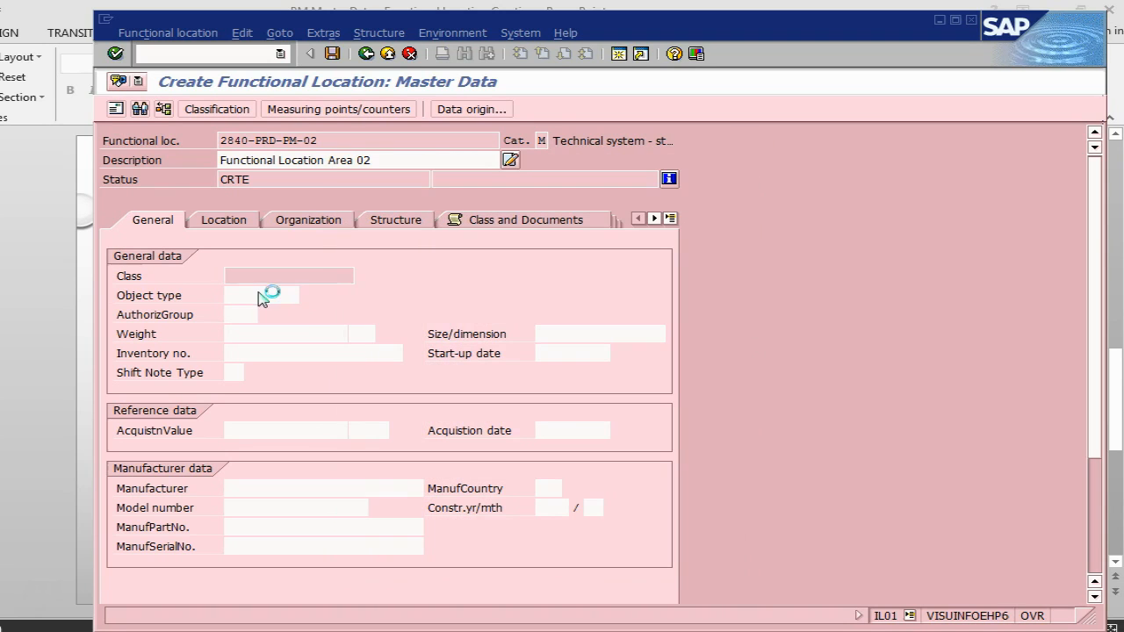
# - Set object type 511, Boilers all types, from the input history and move to the Location data
pyautogui.click(255, 295)
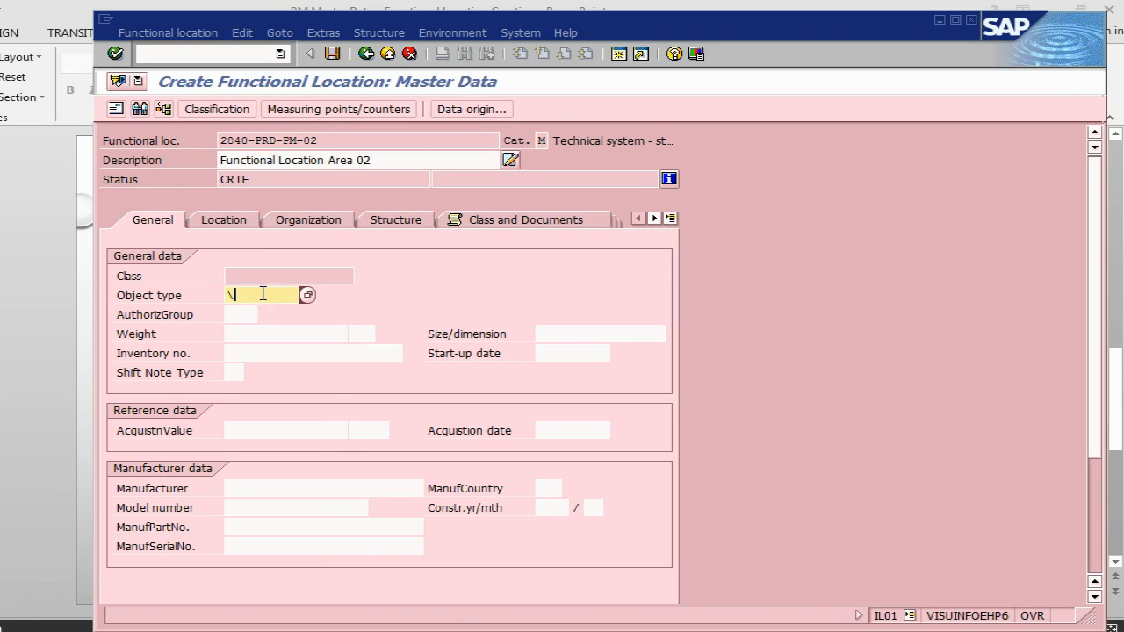
pyautogui.click(306, 295)
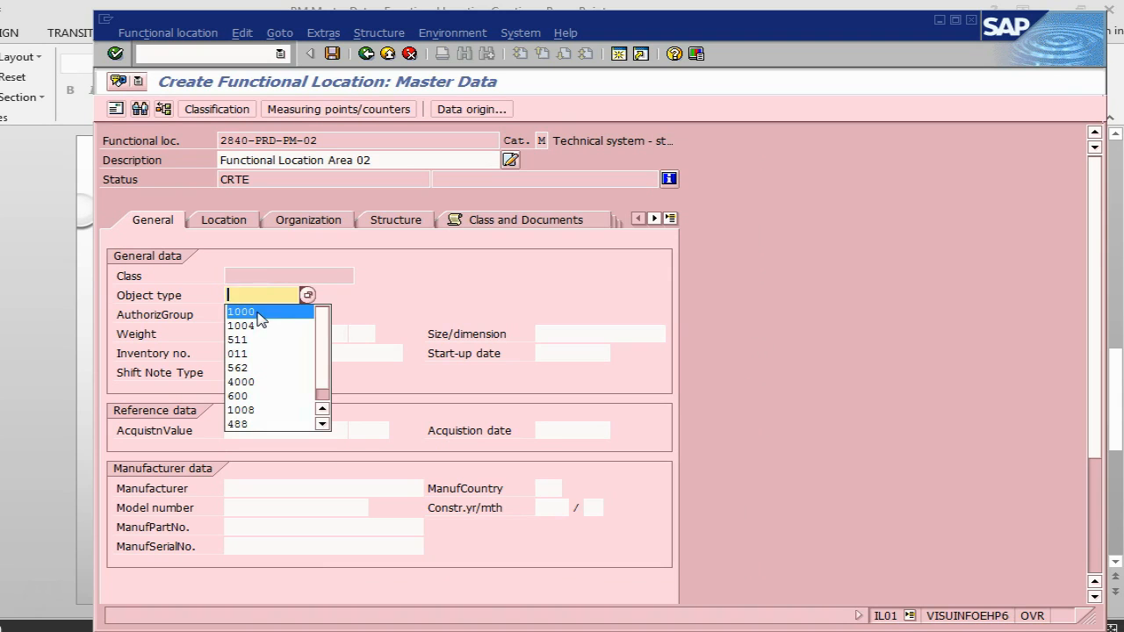
pyautogui.click(238, 341)
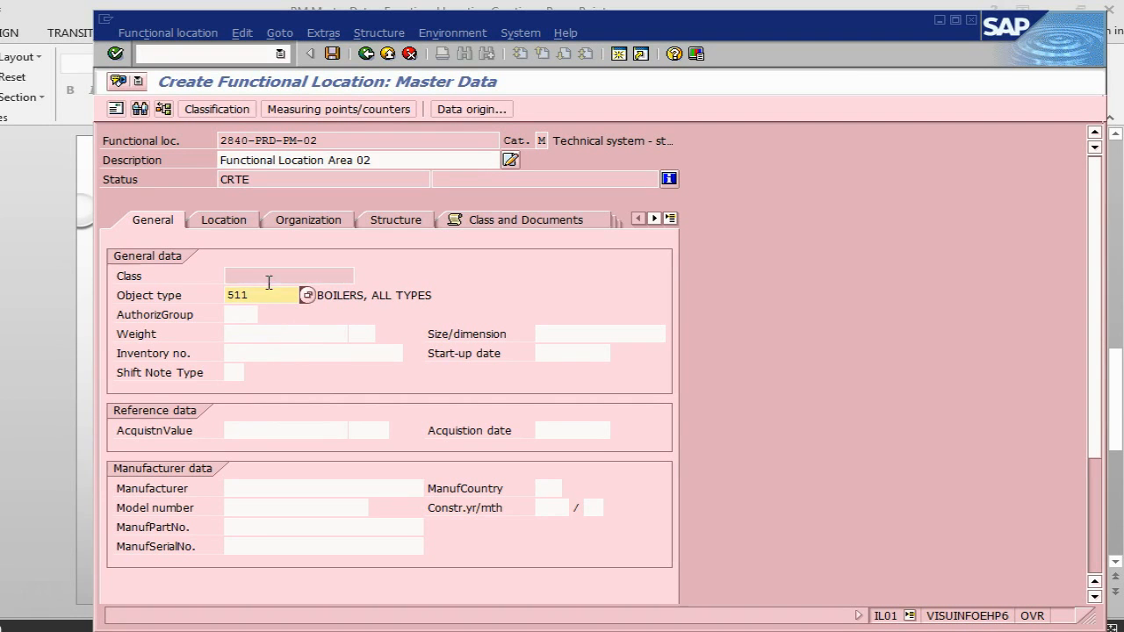
pyautogui.click(223, 219)
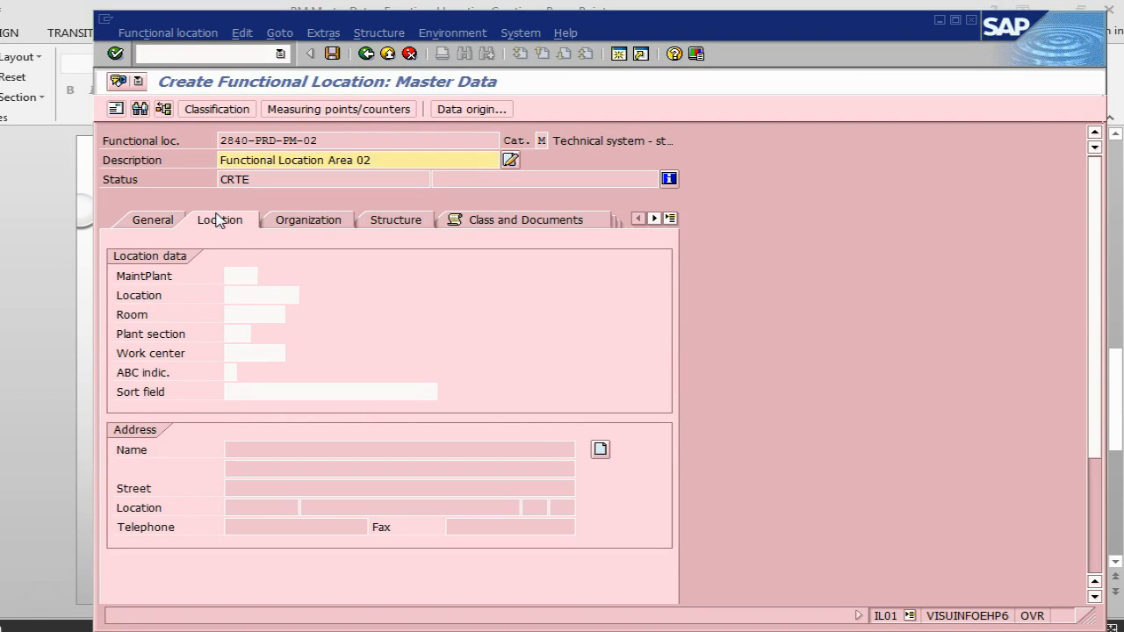
# - Enter maintenance plant 2840 on the Location data, deriving company code 2800 BestRun China
pyautogui.click(151, 219)
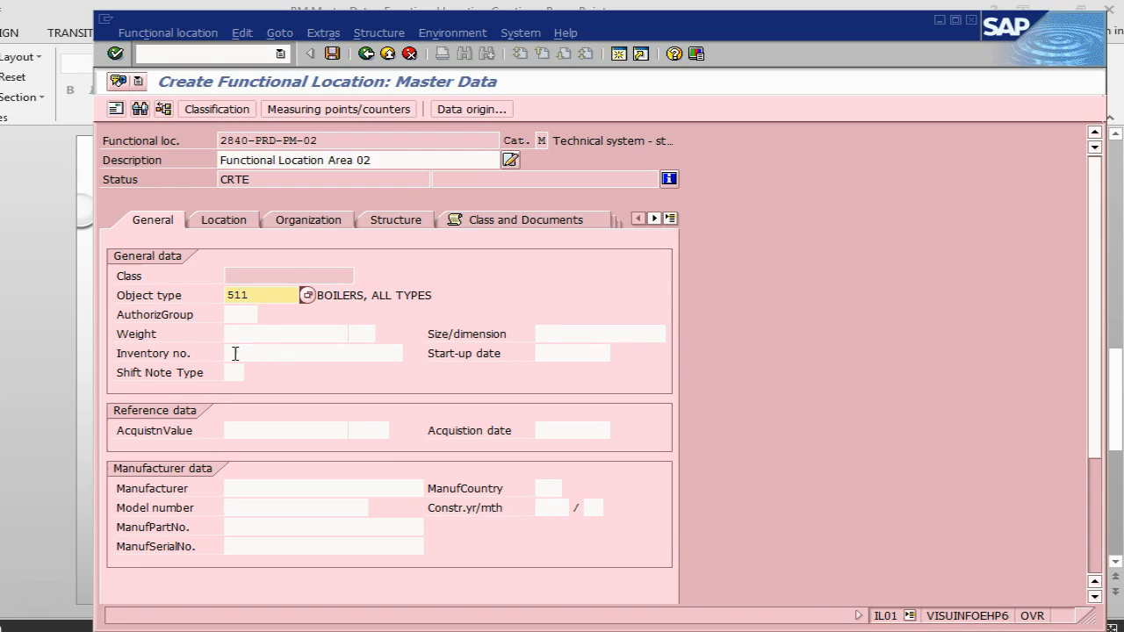
pyautogui.moveTo(221, 516)
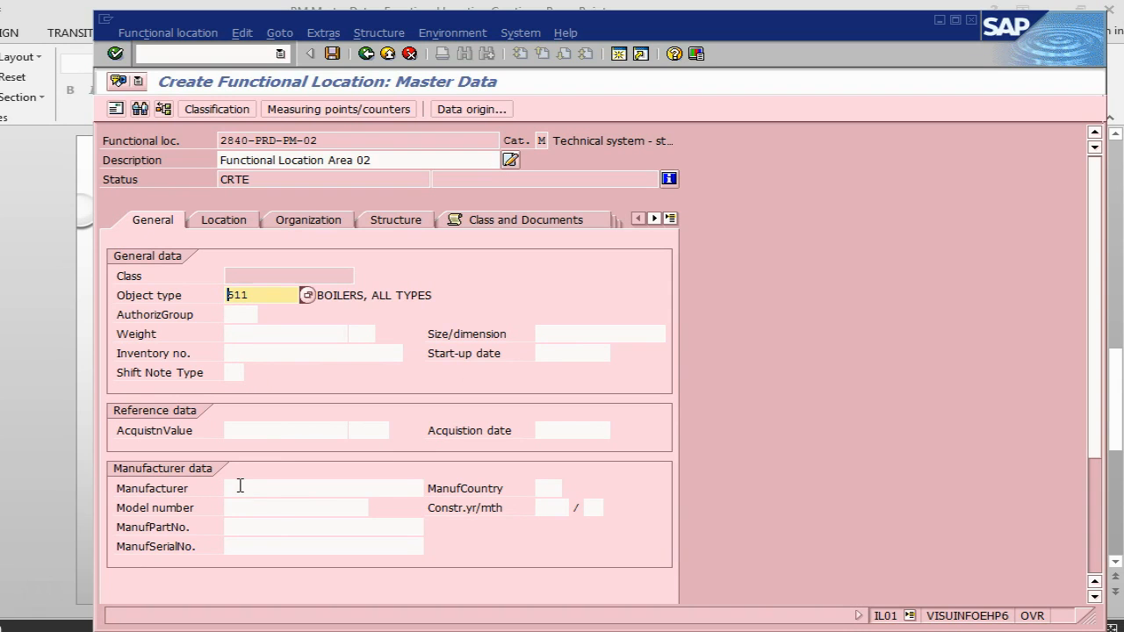
pyautogui.moveTo(249, 506)
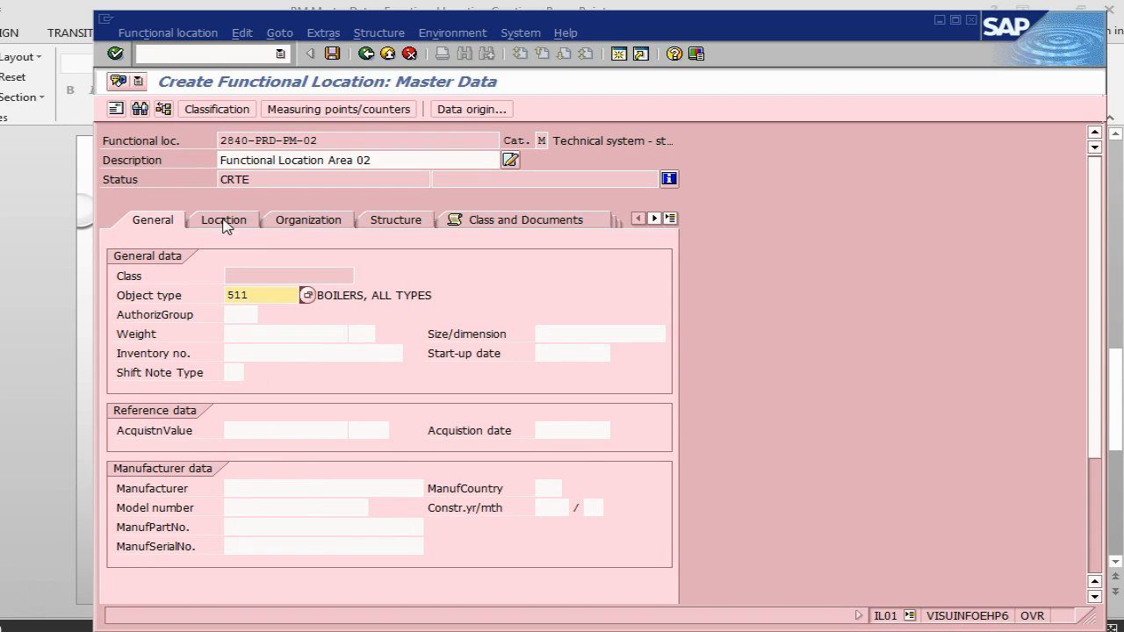
pyautogui.click(223, 219)
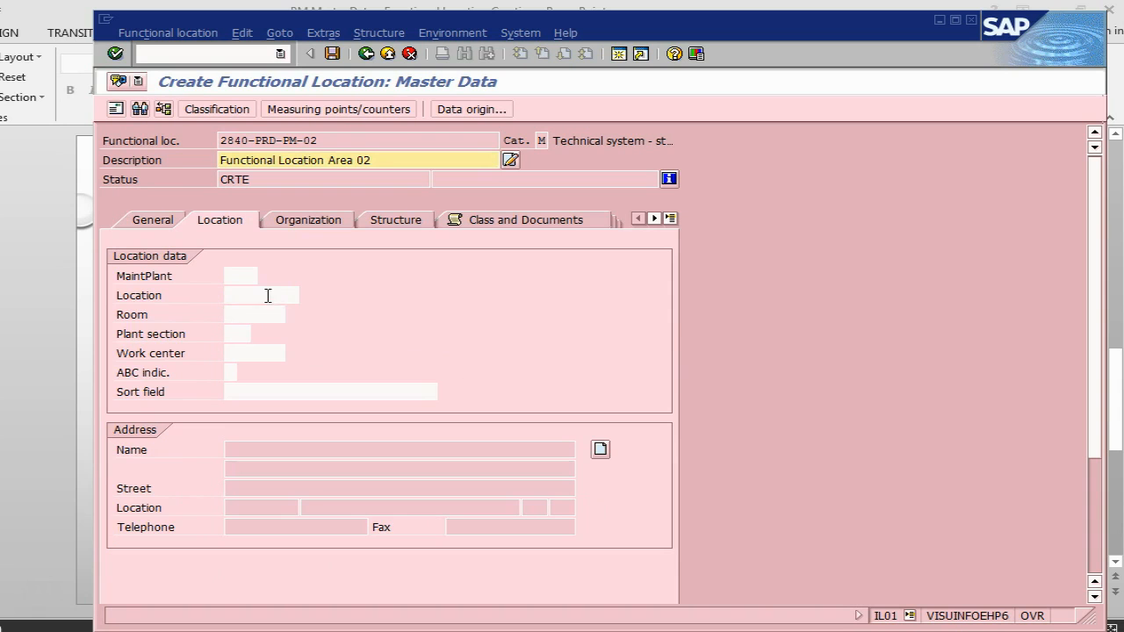
pyautogui.write('2')
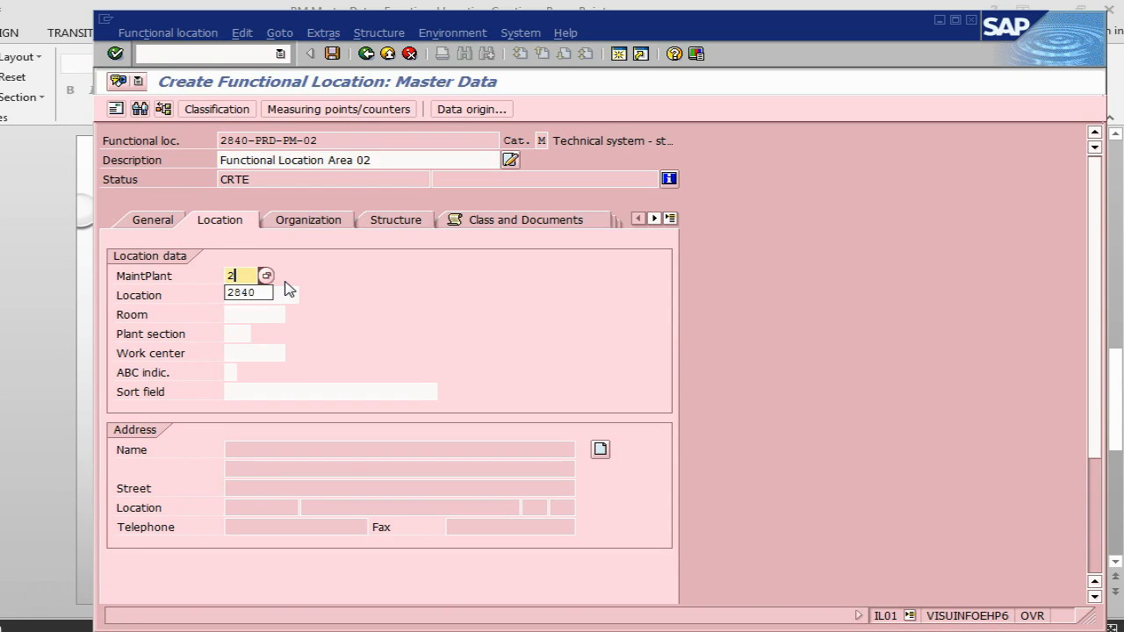
pyautogui.click(255, 295)
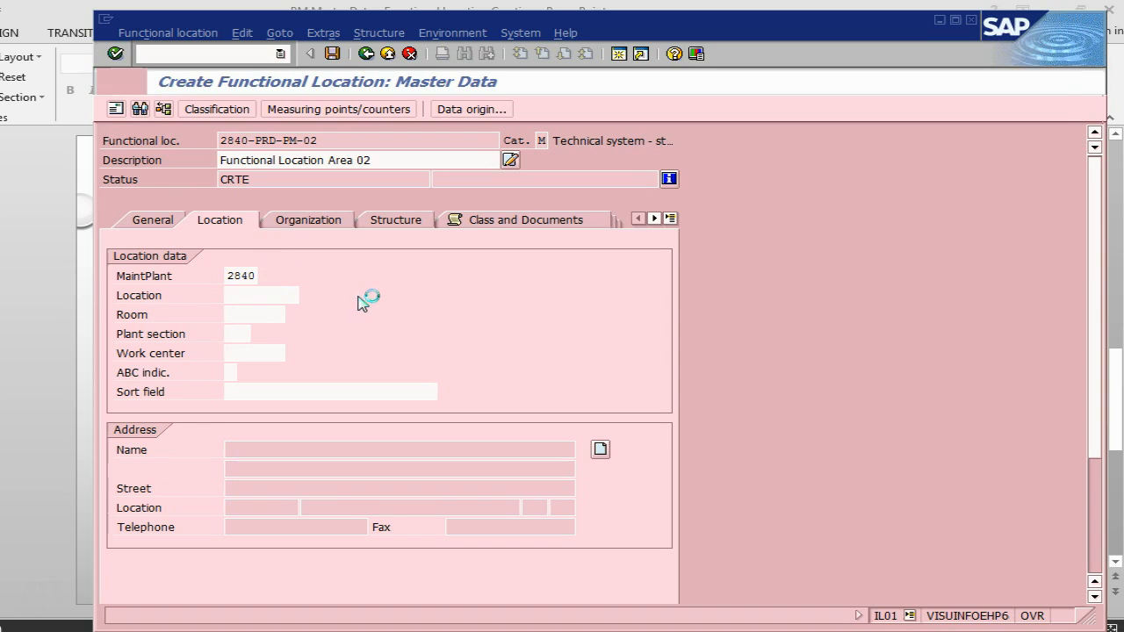
pyautogui.click(304, 220)
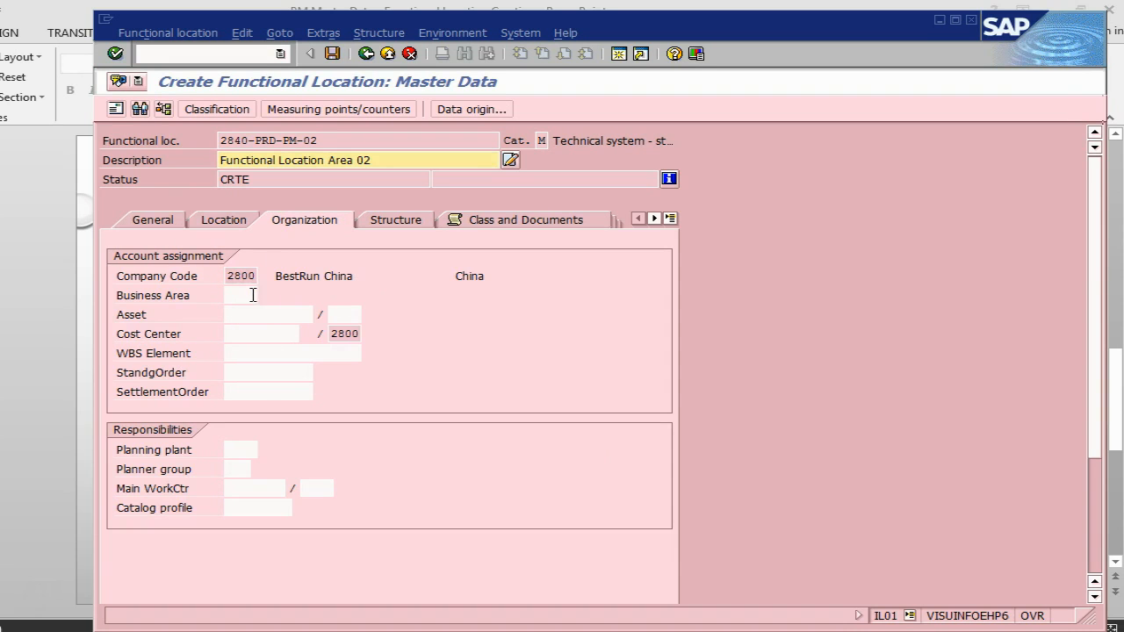
# - Assign business area 1000 Bangalore to the functional location
pyautogui.click(254, 295)
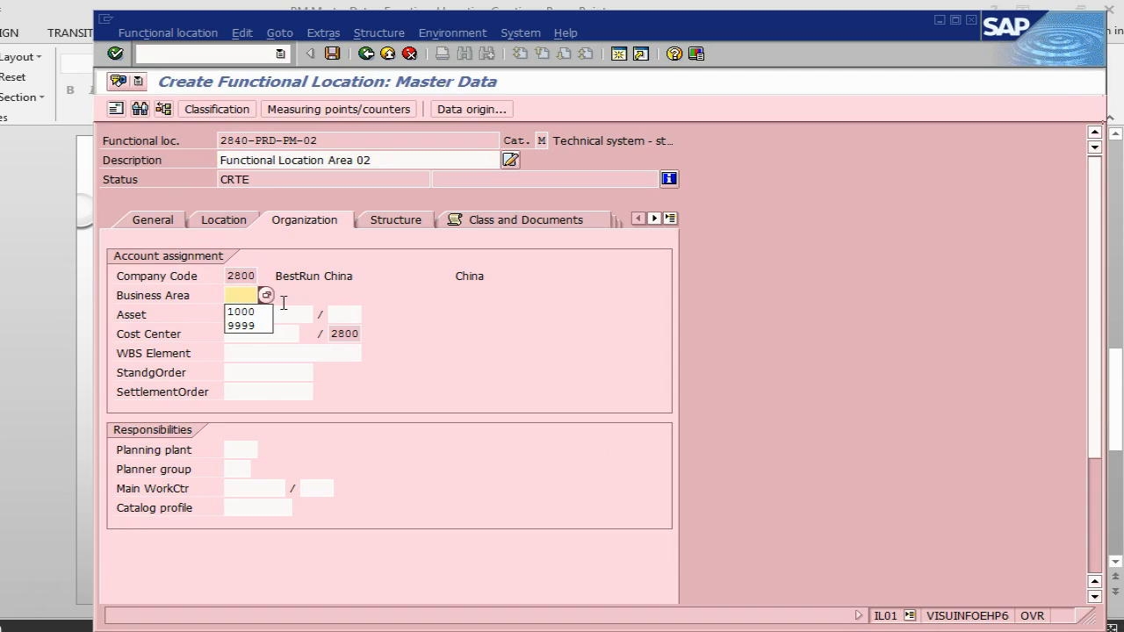
pyautogui.click(240, 313)
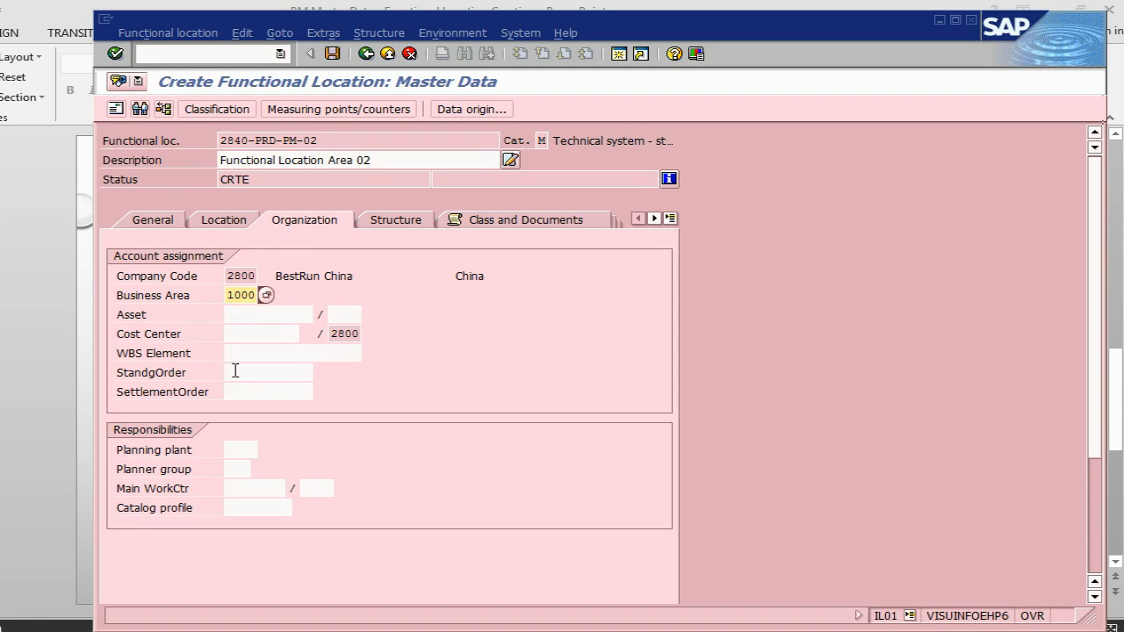
# - Set main work center LATHEM at plant 2840 (lathe machine)
pyautogui.click(254, 489)
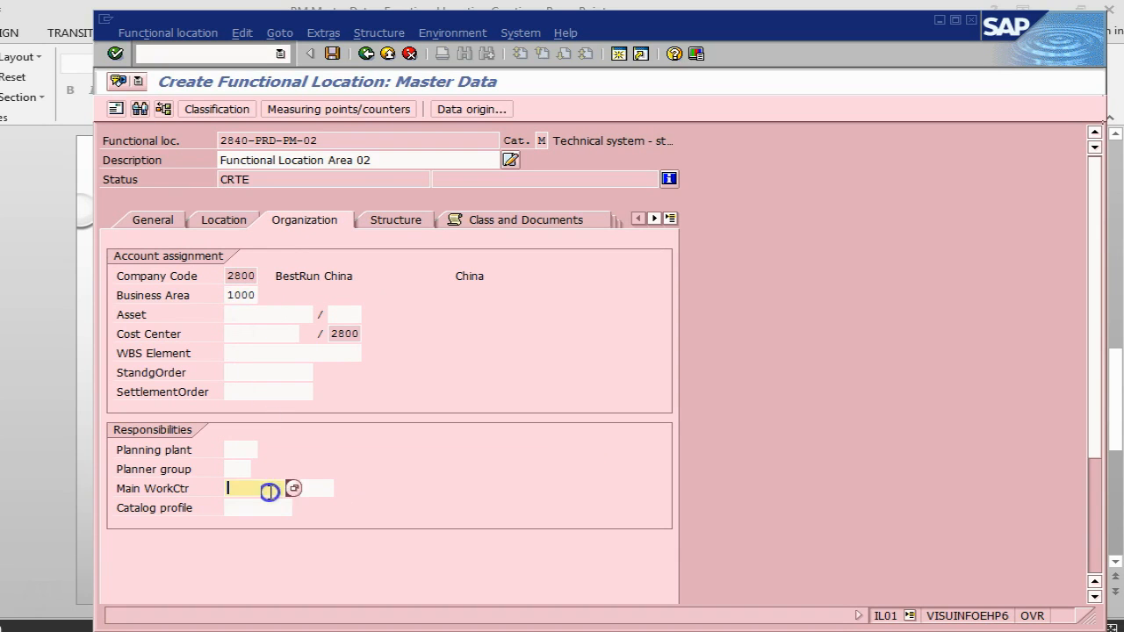
pyautogui.click(295, 488)
pyautogui.write('la')
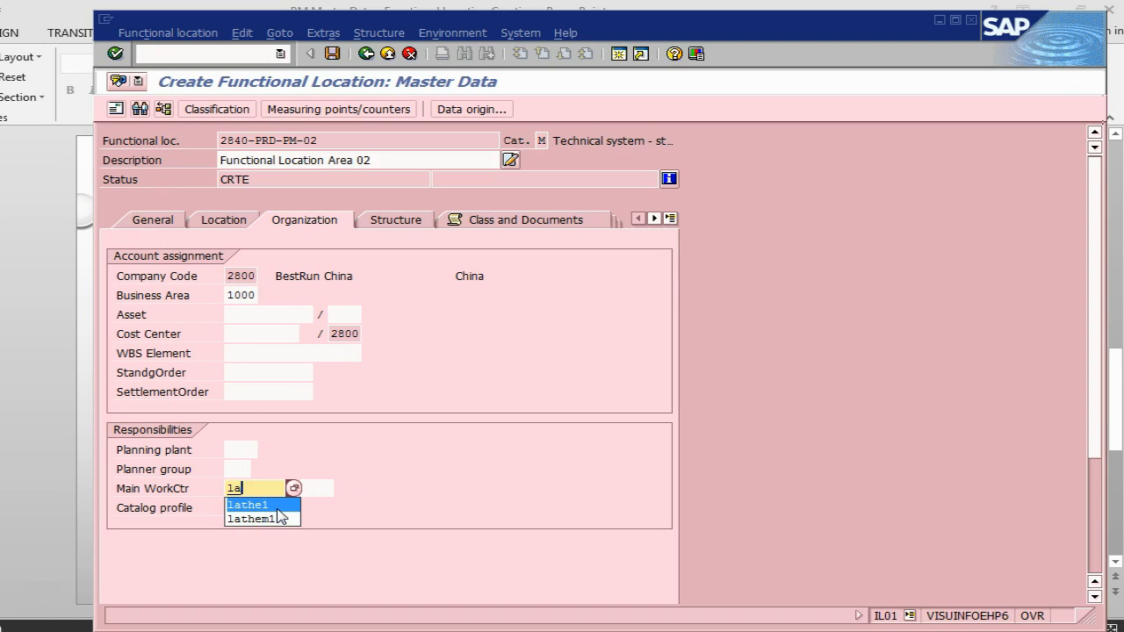
pyautogui.click(253, 520)
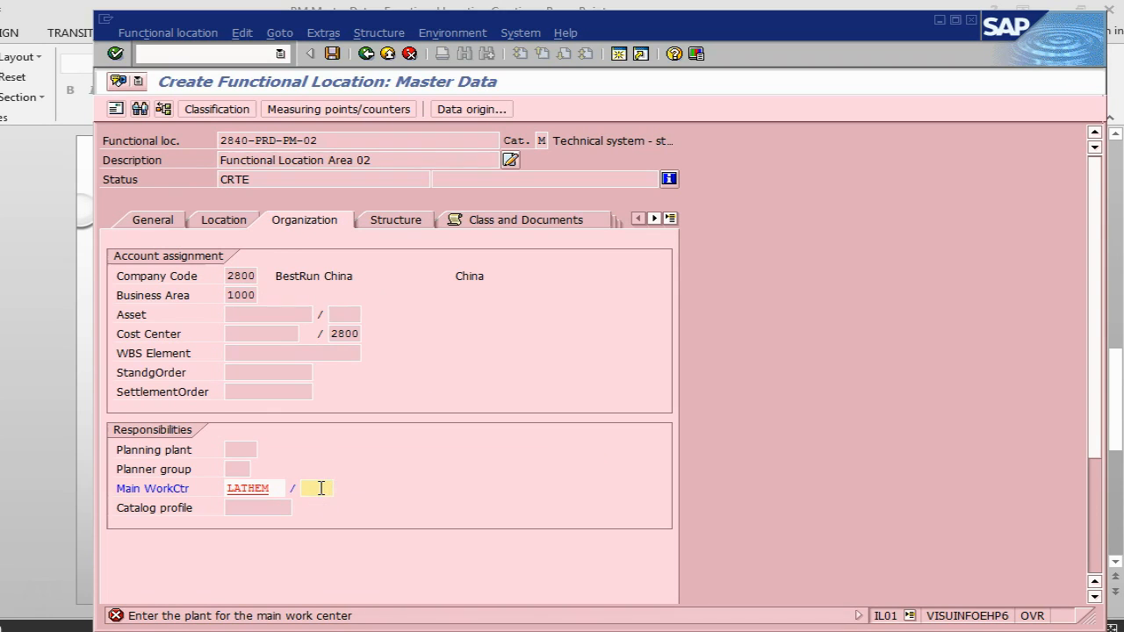
pyautogui.write('2')
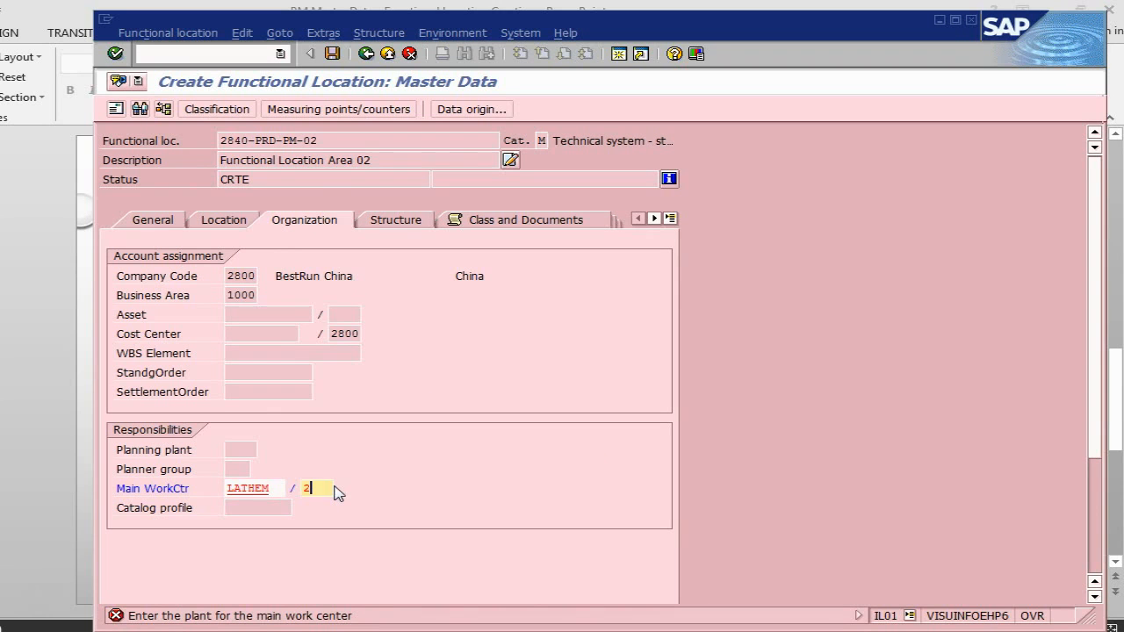
pyautogui.write('840')
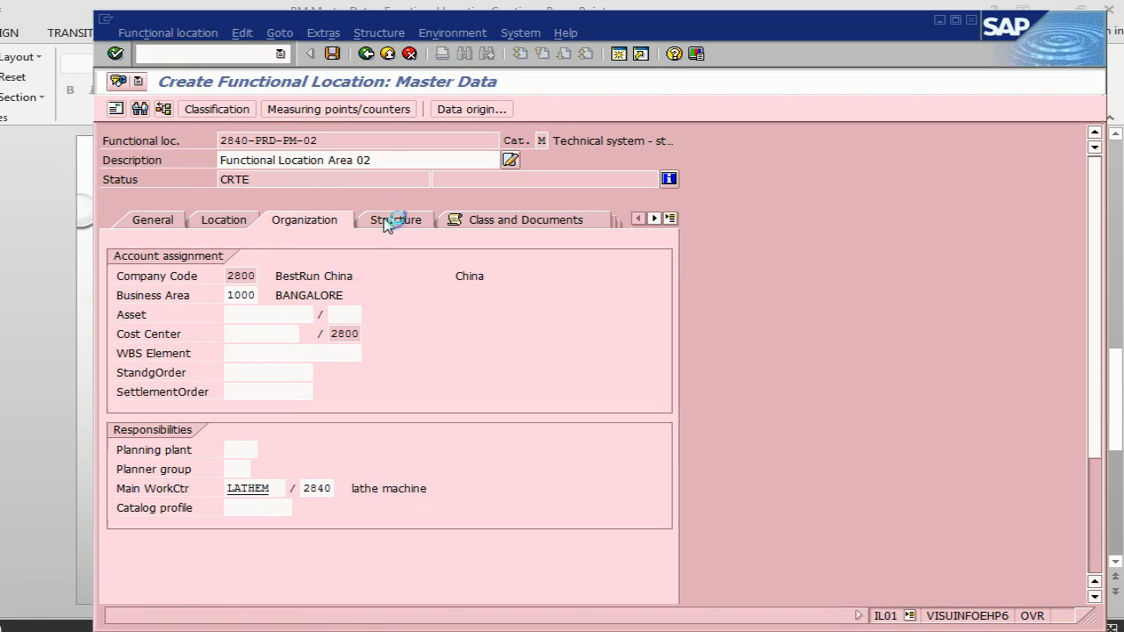
# - Review the Structure data, then advance to the continued notes slide on Location, Organization and Structure
pyautogui.click(392, 220)
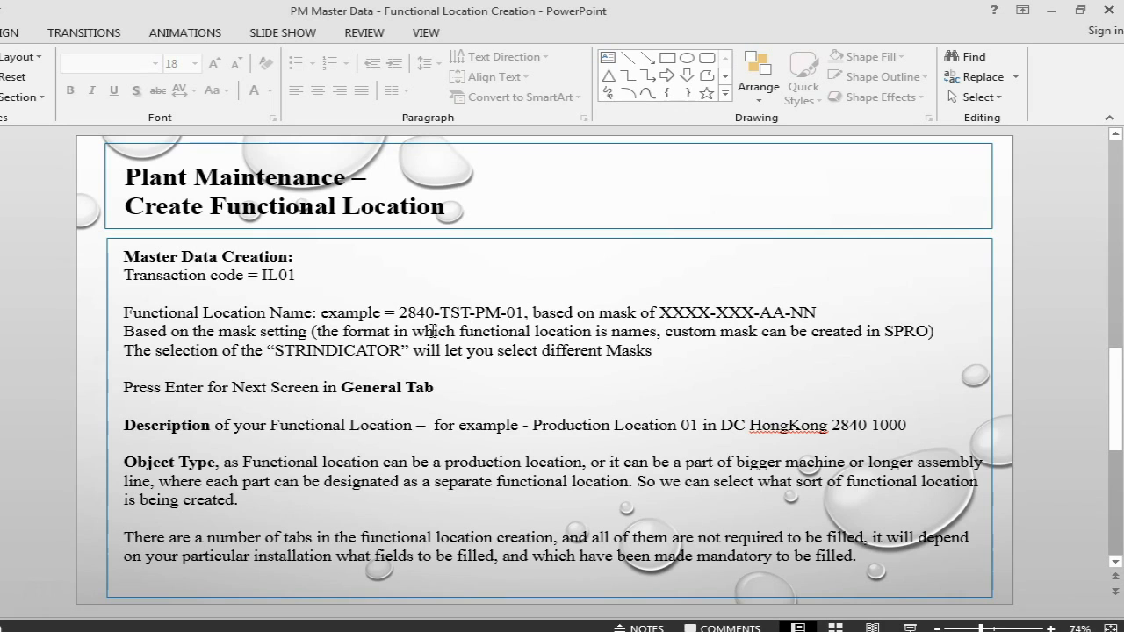
pyautogui.moveTo(622, 436)
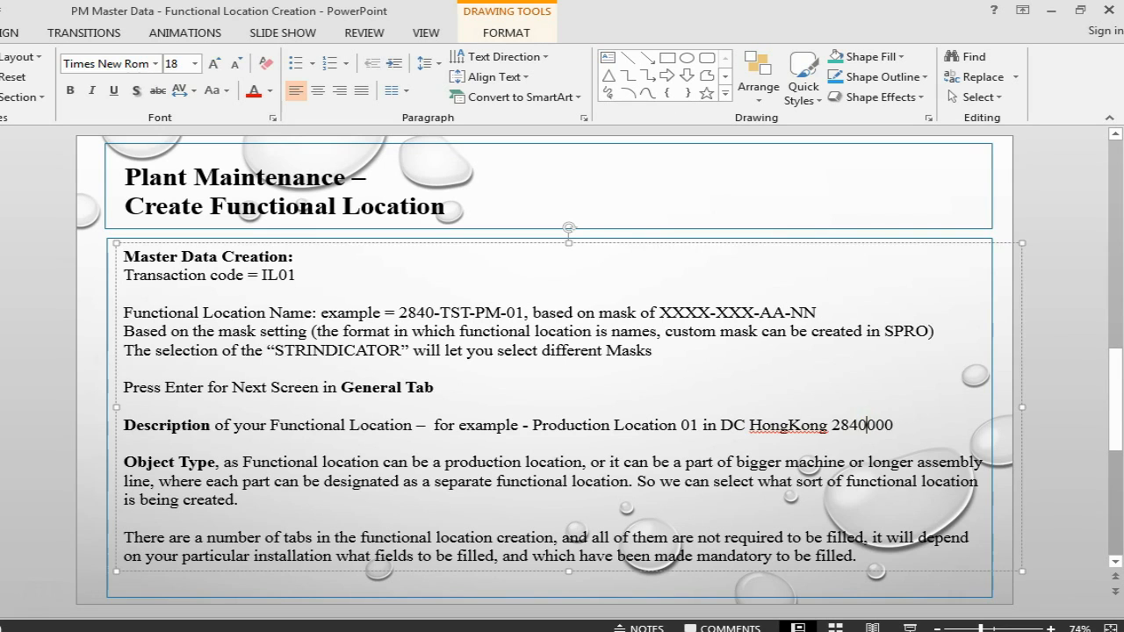
pyautogui.press('Backspace')
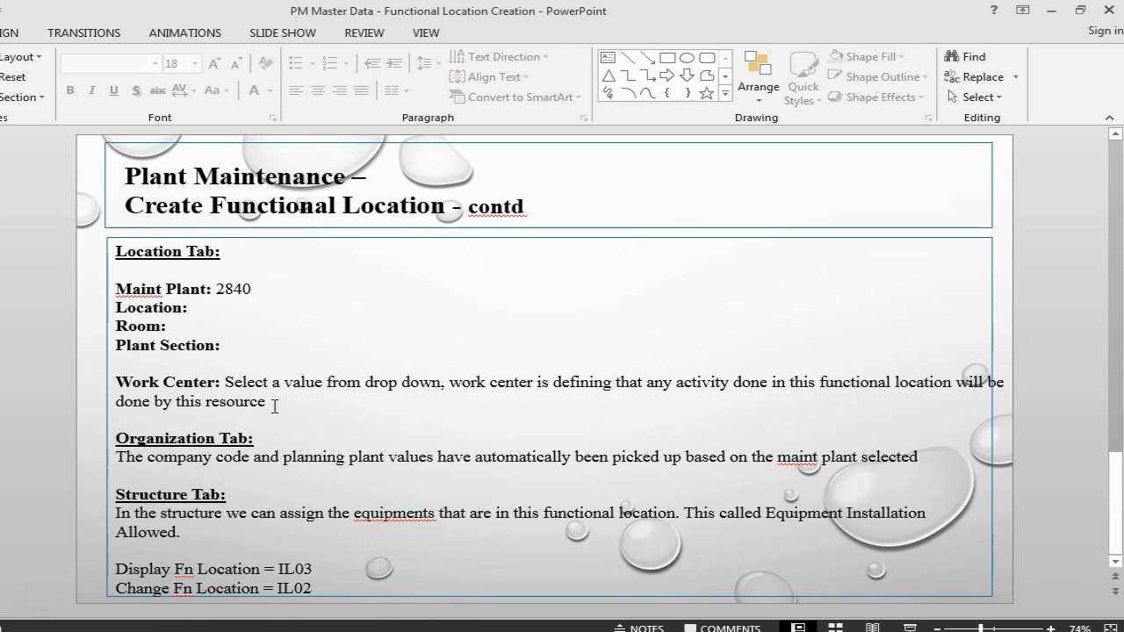
pyautogui.moveTo(477, 538)
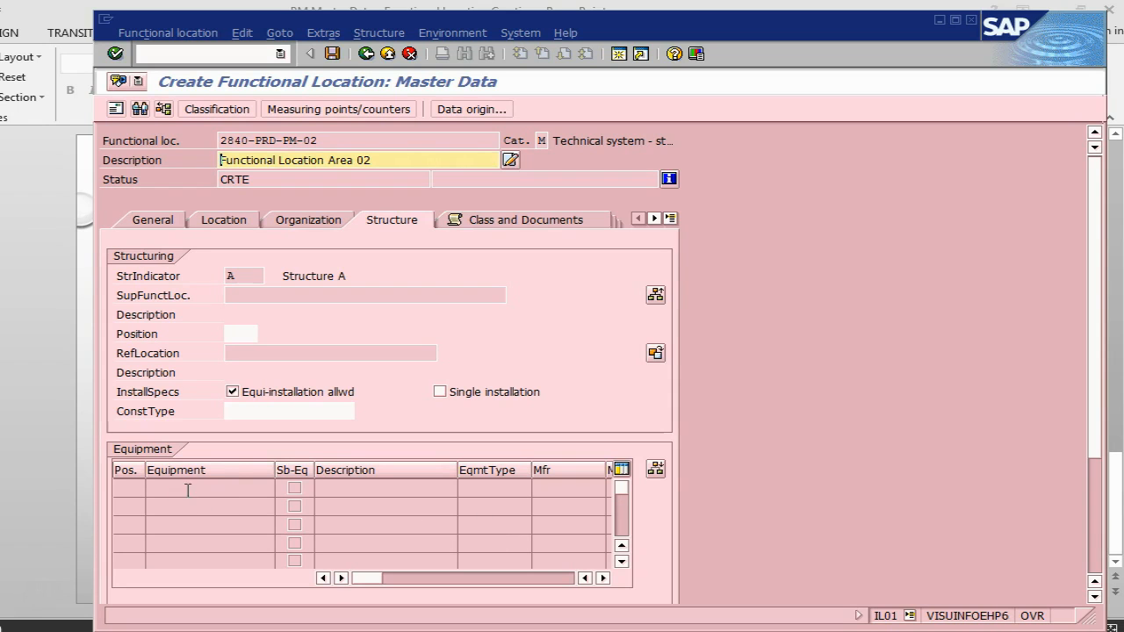
pyautogui.moveTo(214, 490)
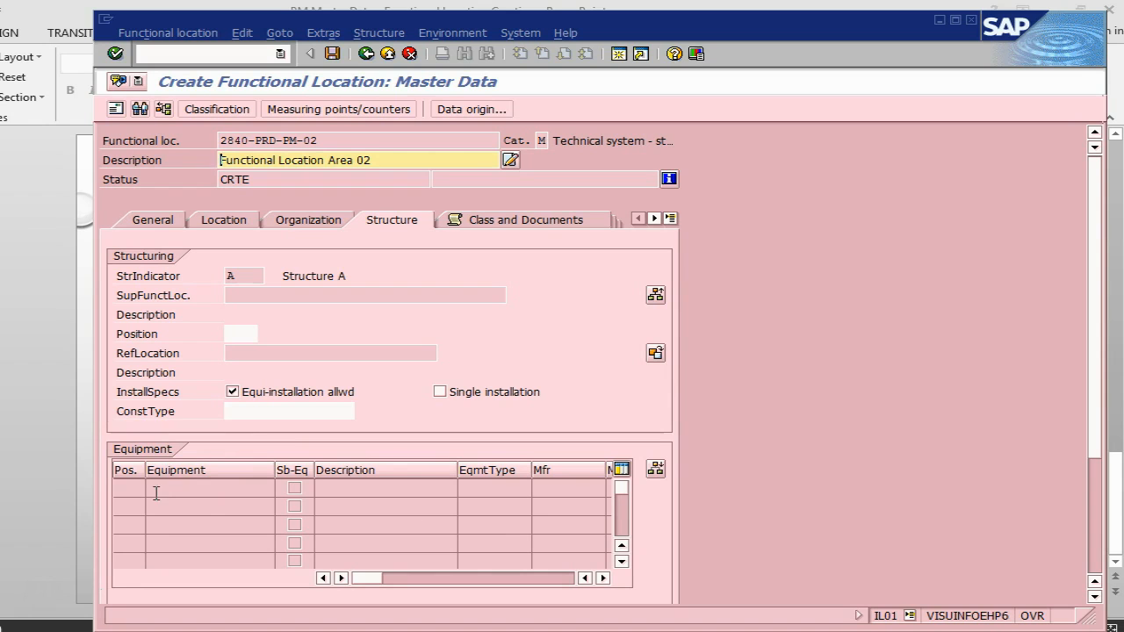
pyautogui.moveTo(167, 484)
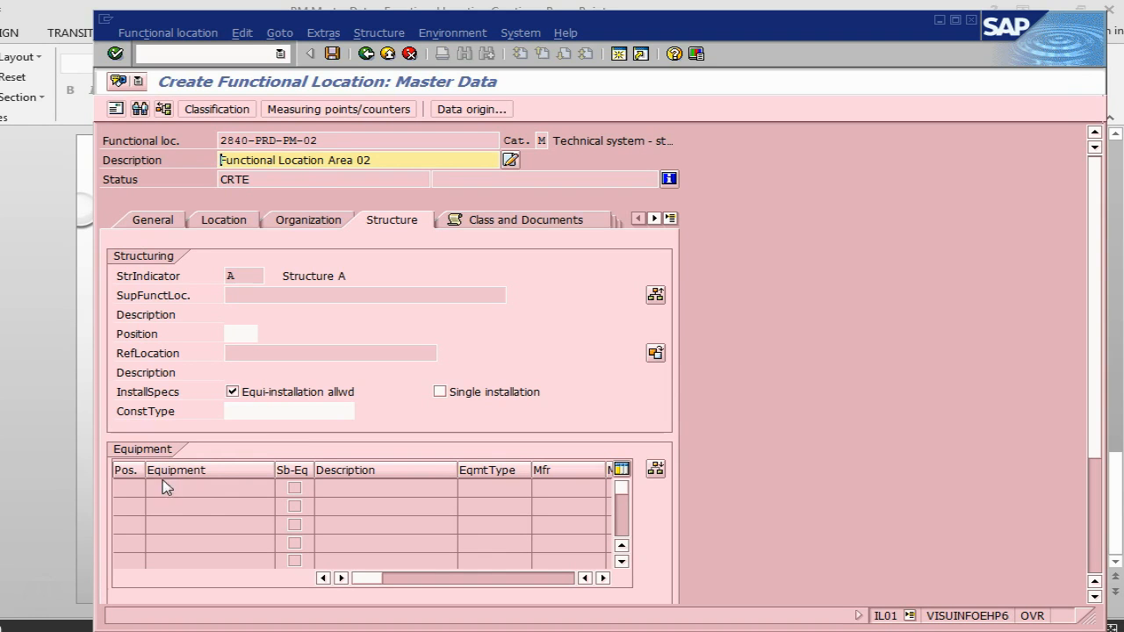
pyautogui.moveTo(56, 380)
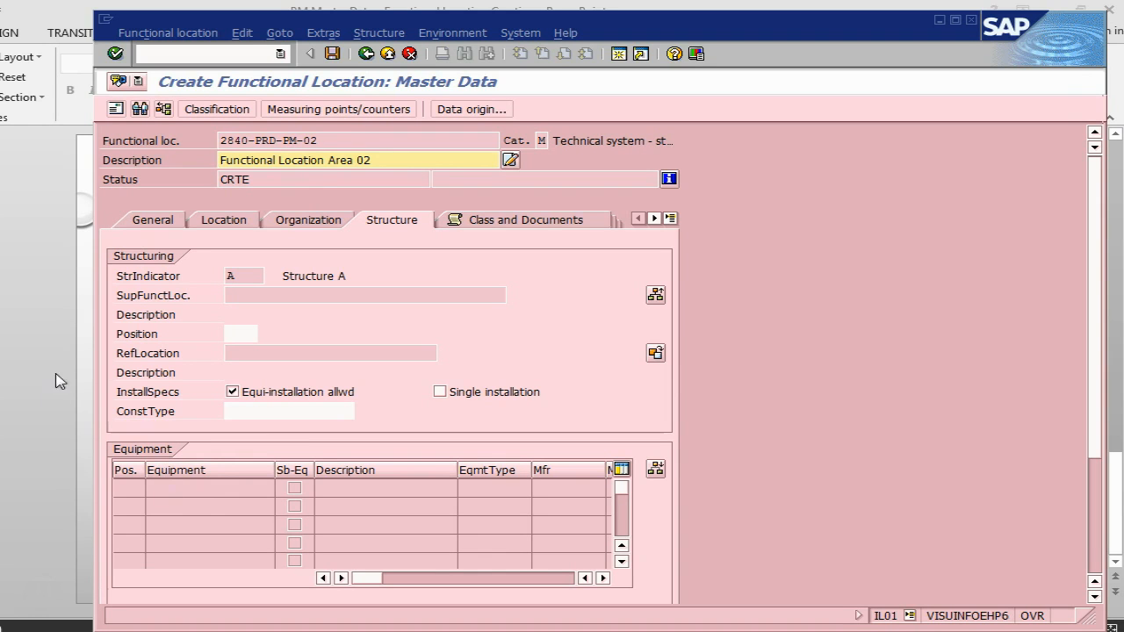
pyautogui.moveTo(209, 208)
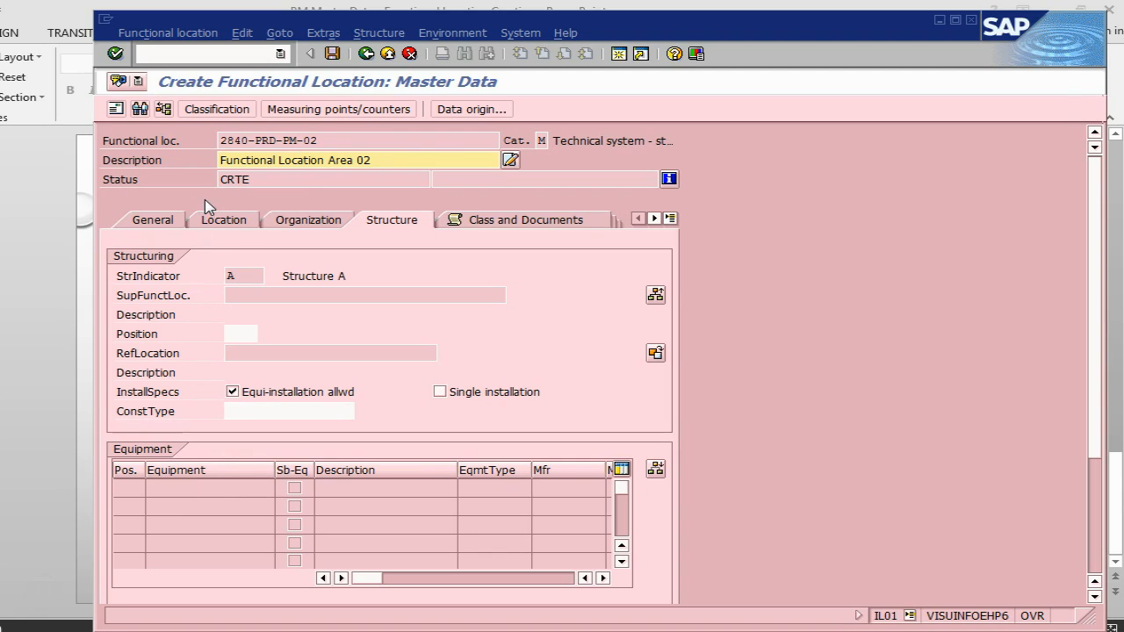
pyautogui.moveTo(167, 295)
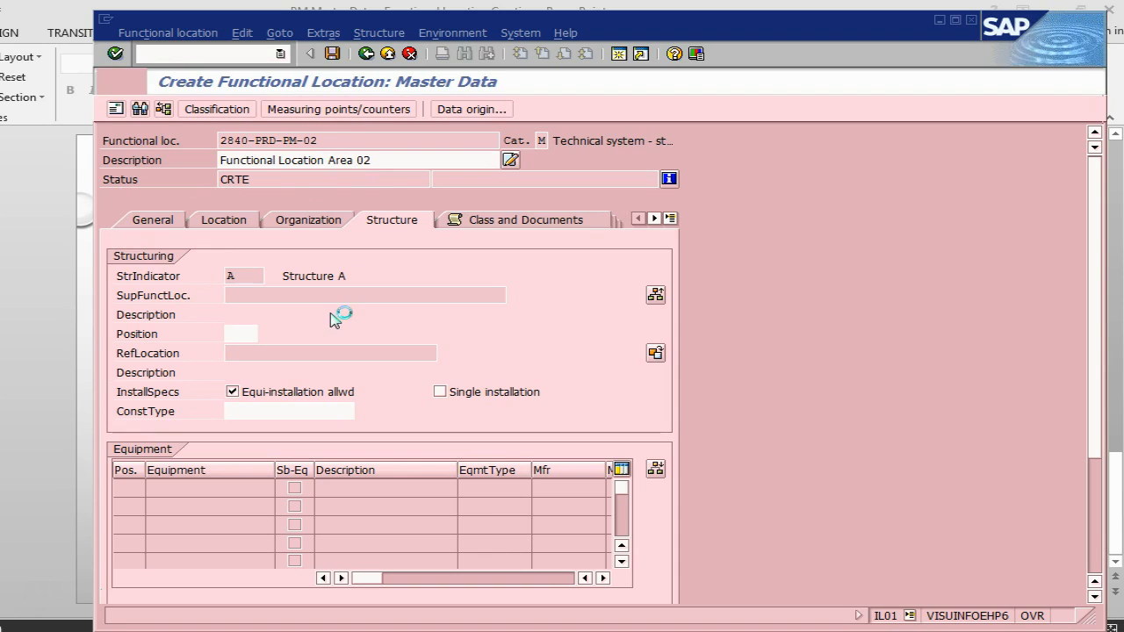
pyautogui.moveTo(211, 342)
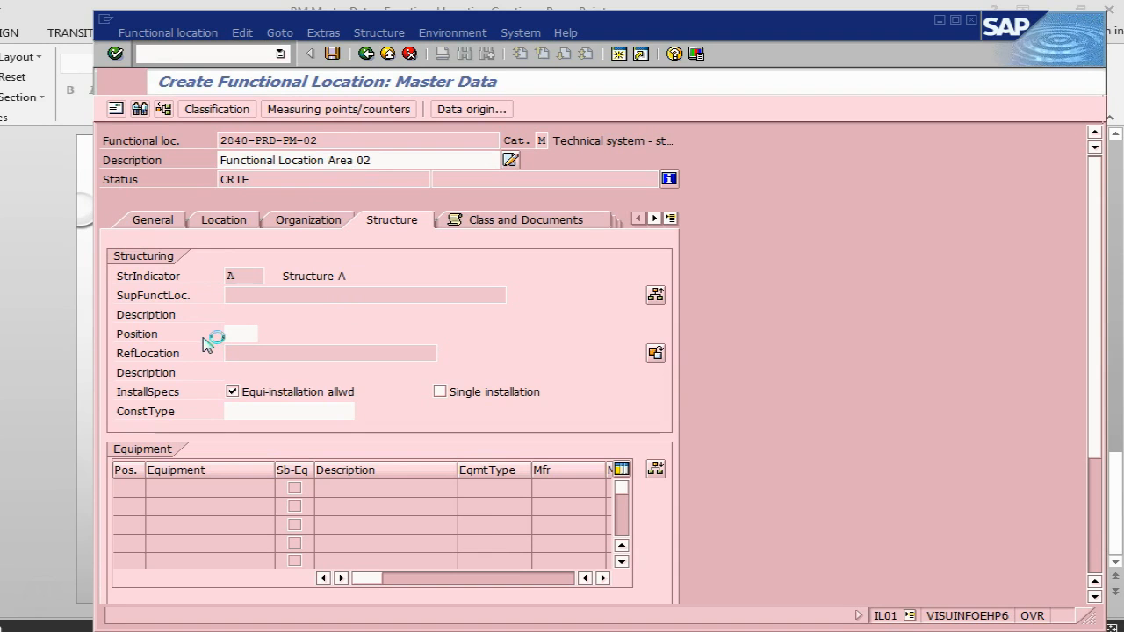
# - Save so functional location 2840-PRD-PM-02 is created
pyautogui.click(332, 53)
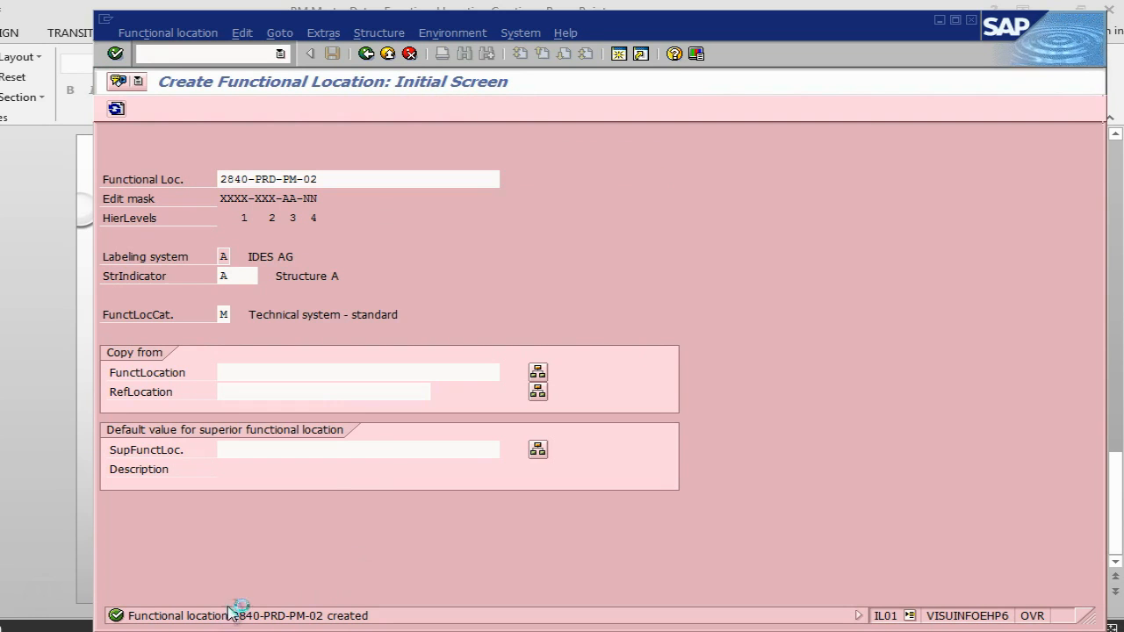
pyautogui.click(235, 614)
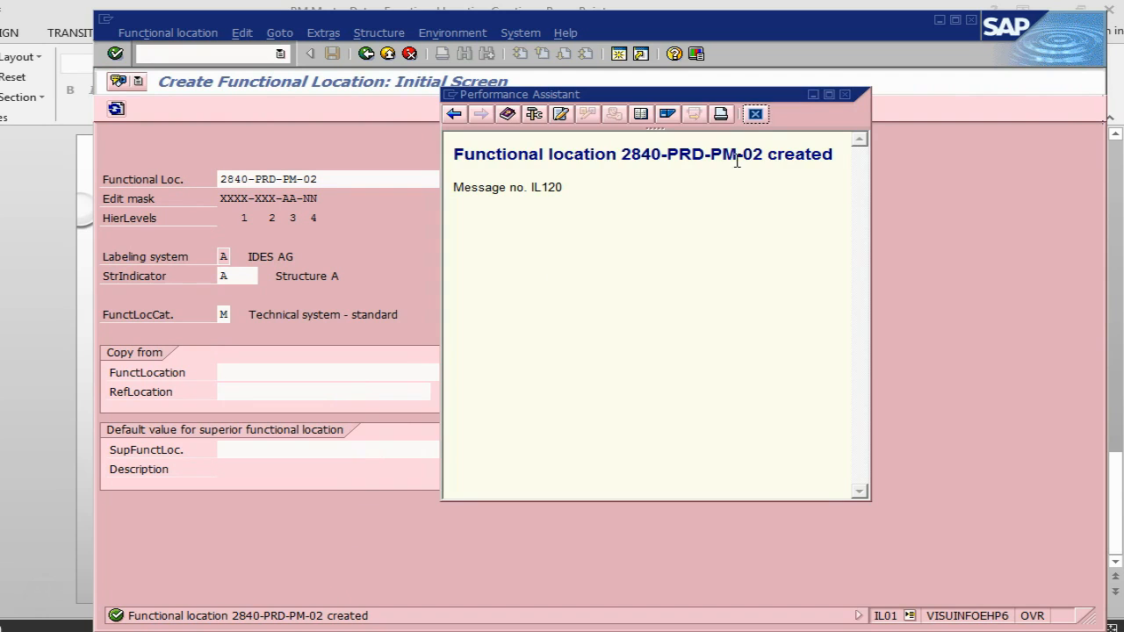
pyautogui.click(754, 113)
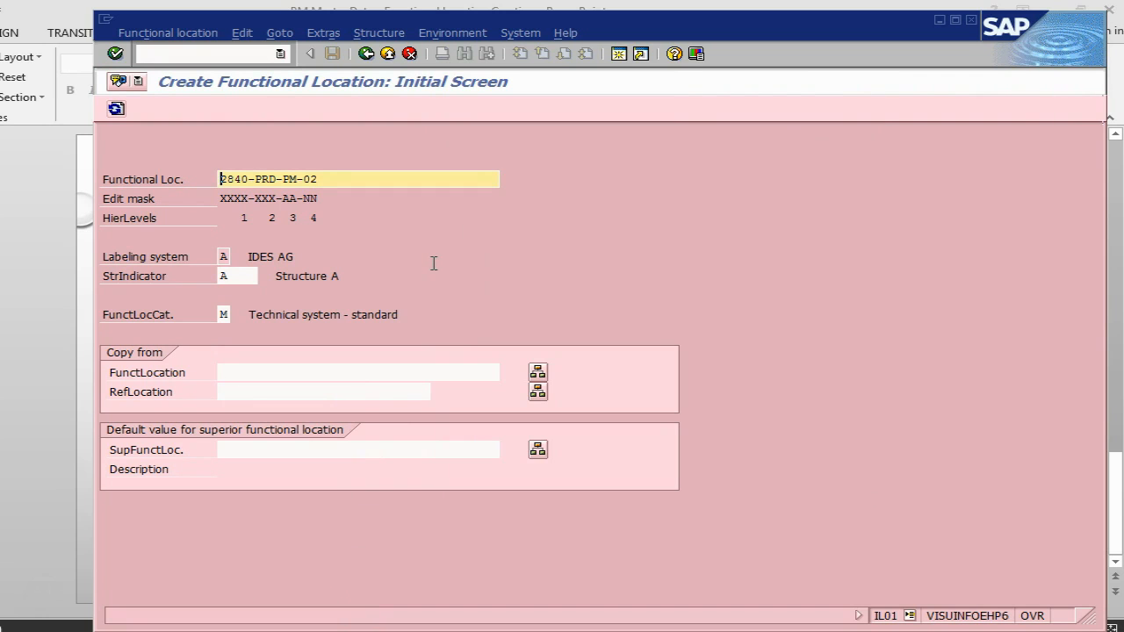
pyautogui.moveTo(446, 262)
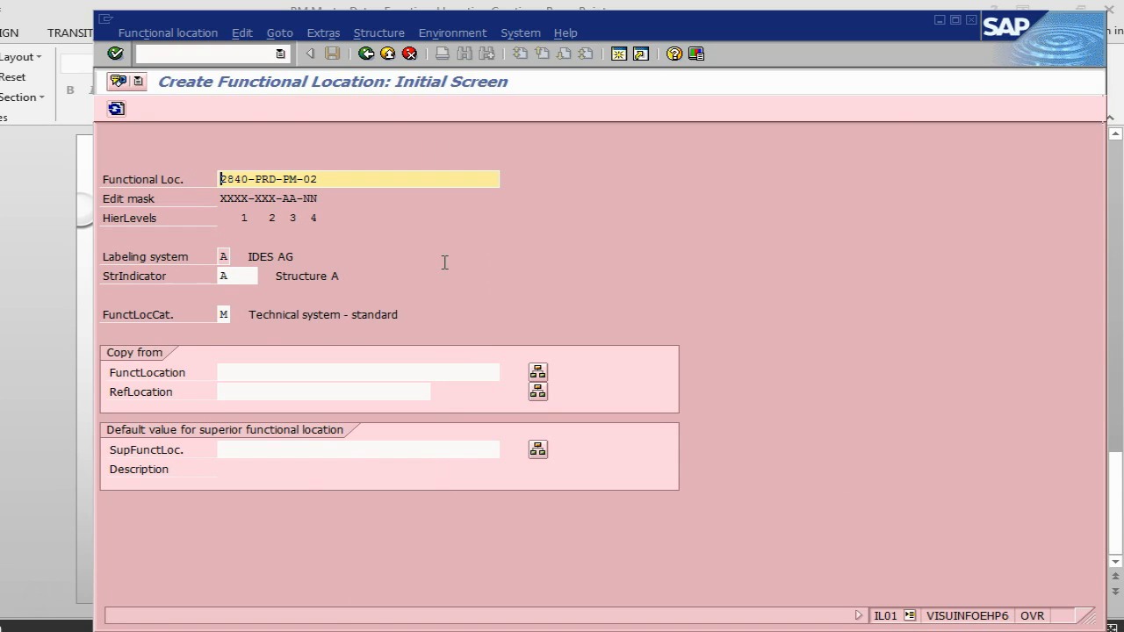
pyautogui.moveTo(96, 551)
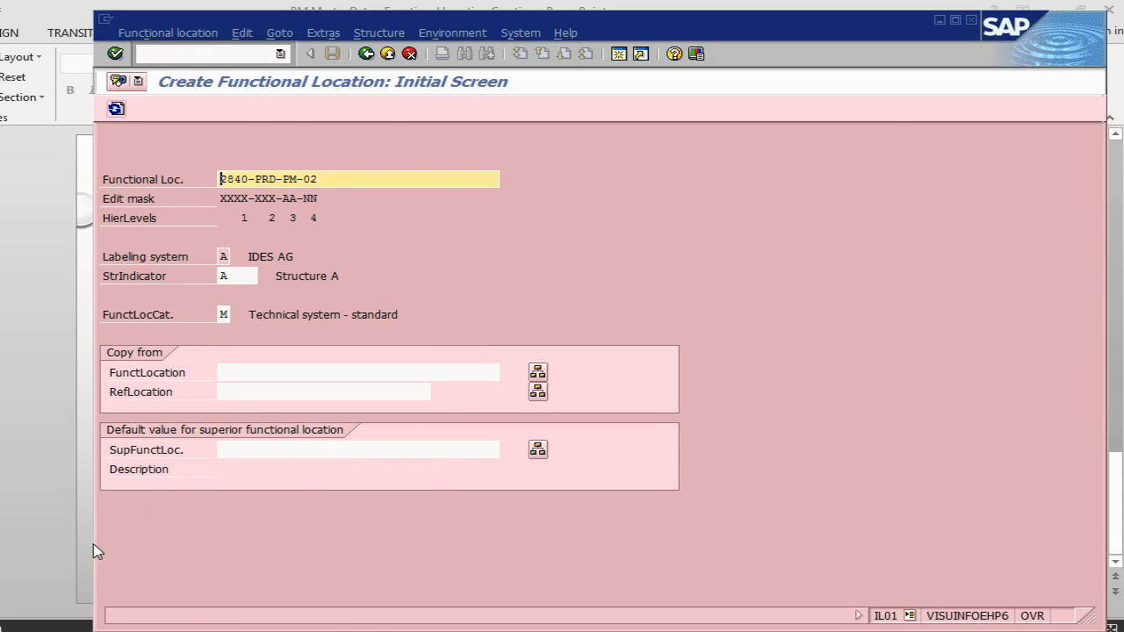